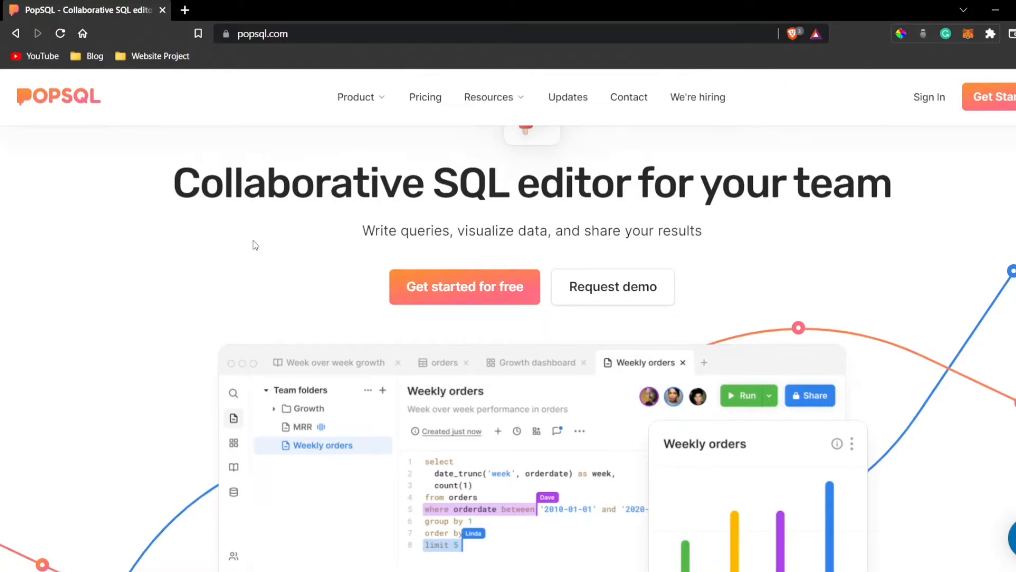
Browse PopSQL's pricing plans page, then return to the PopSQL homepage
click(356, 96)
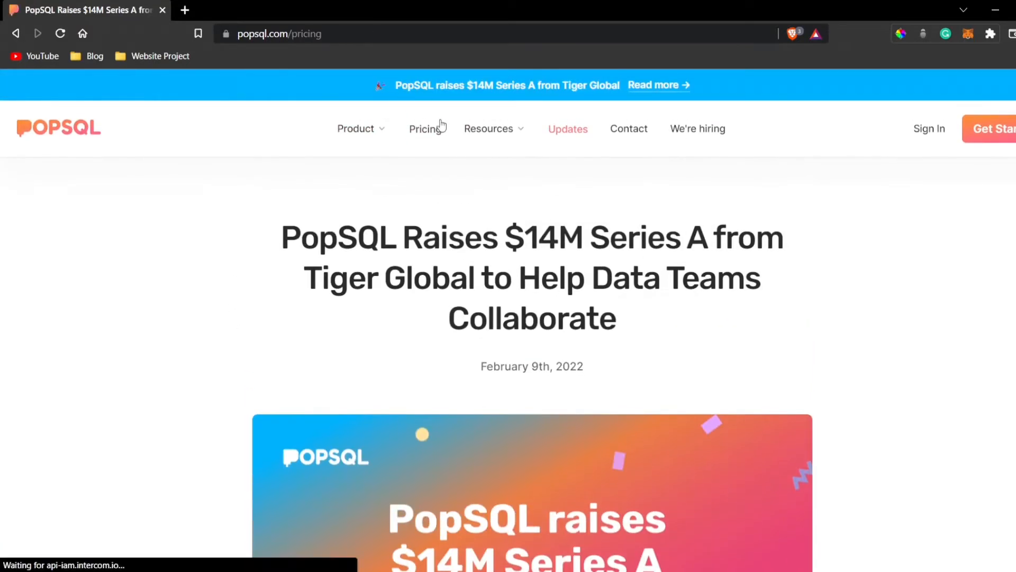
click(424, 128)
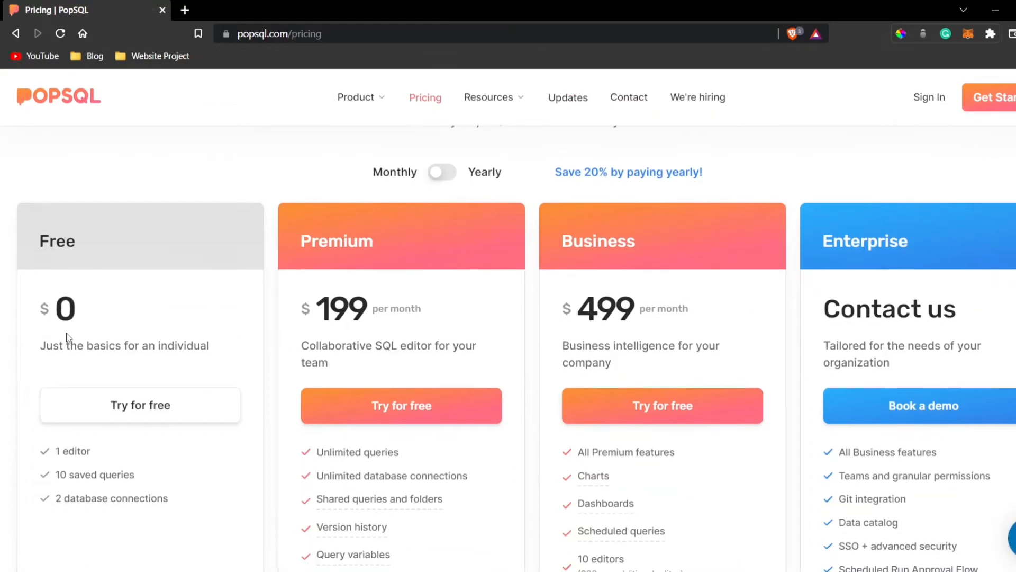
mouse_move(86, 275)
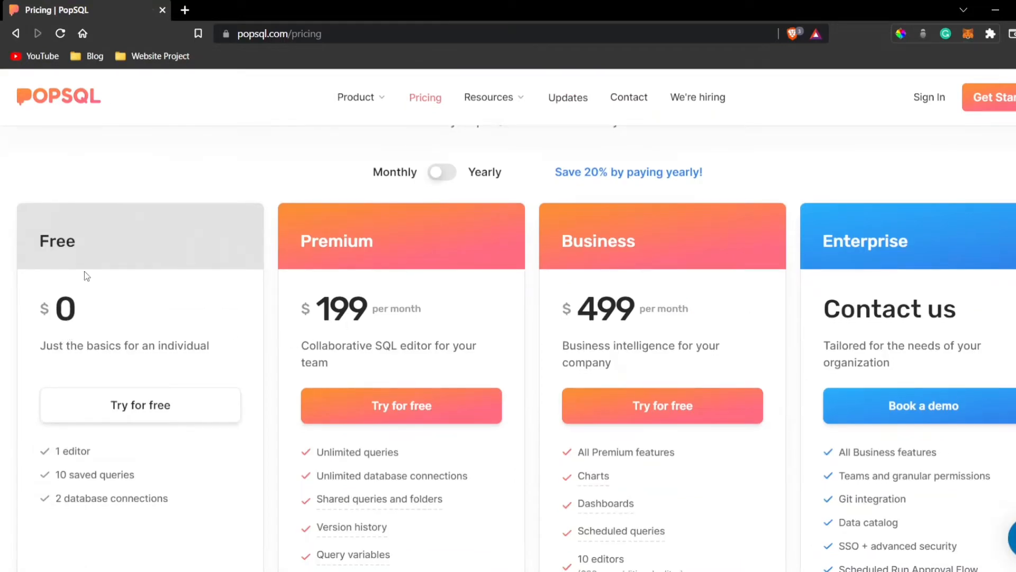
mouse_move(78, 299)
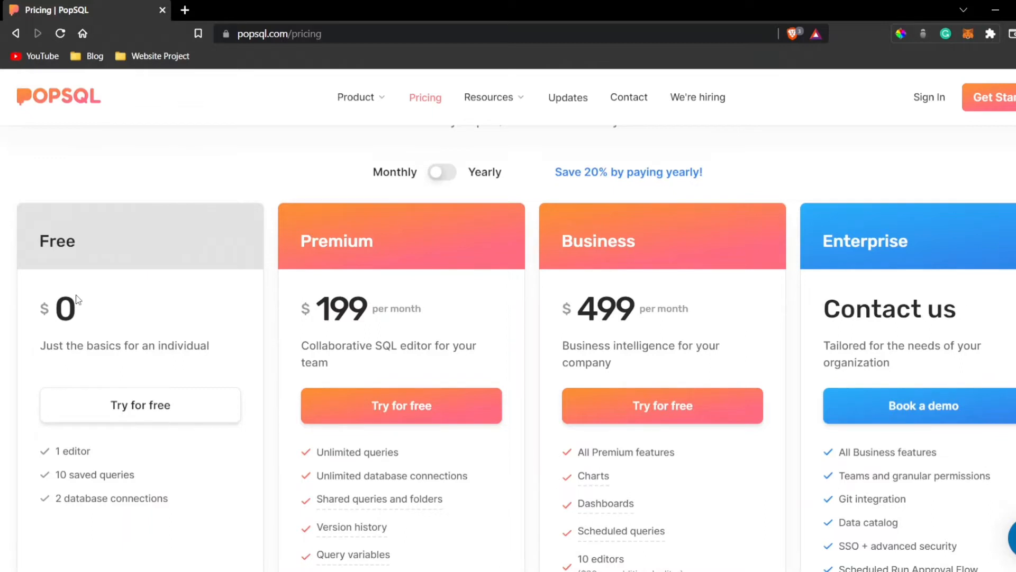
double_click(340, 308)
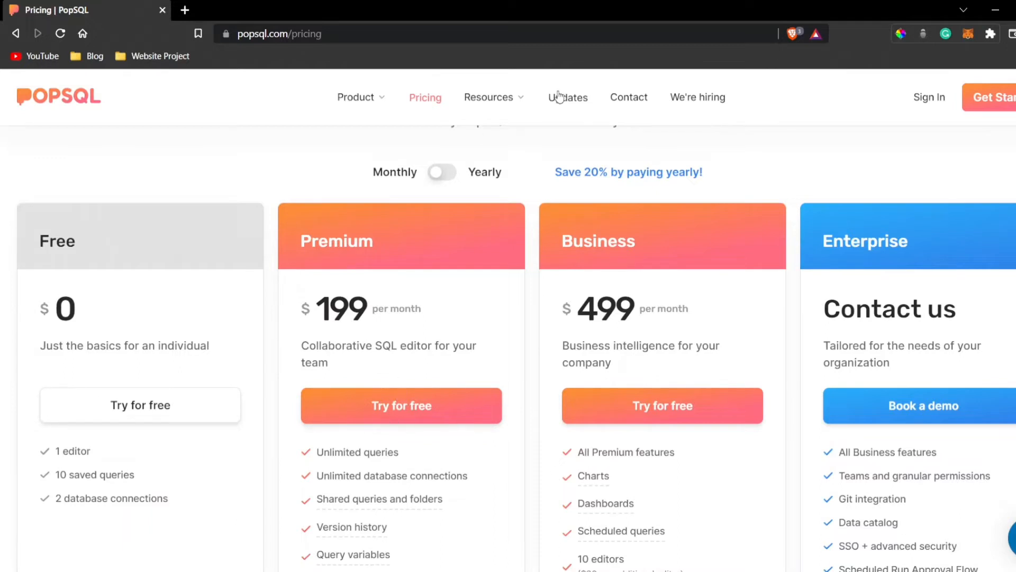
click(58, 96)
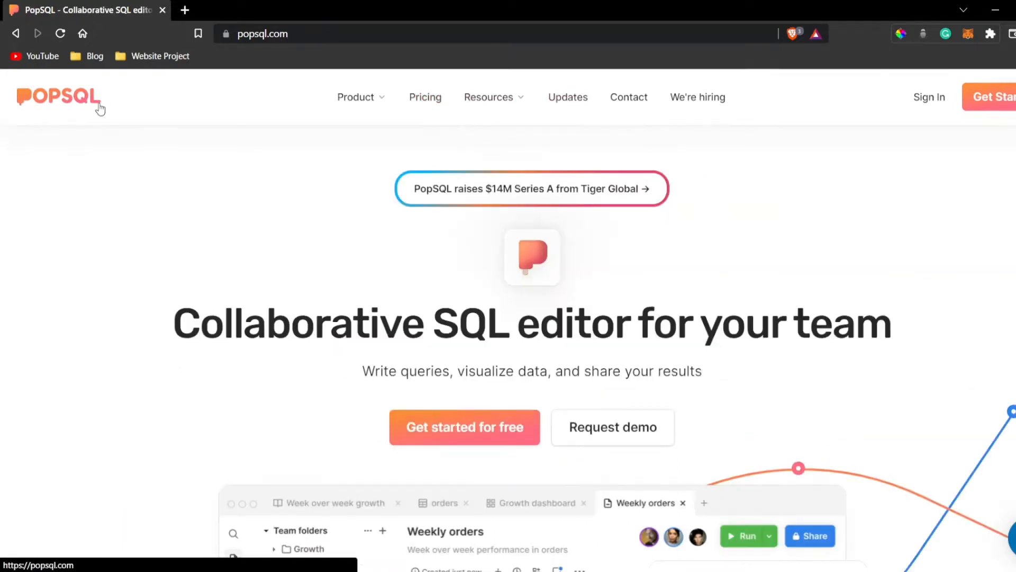
mouse_move(123, 138)
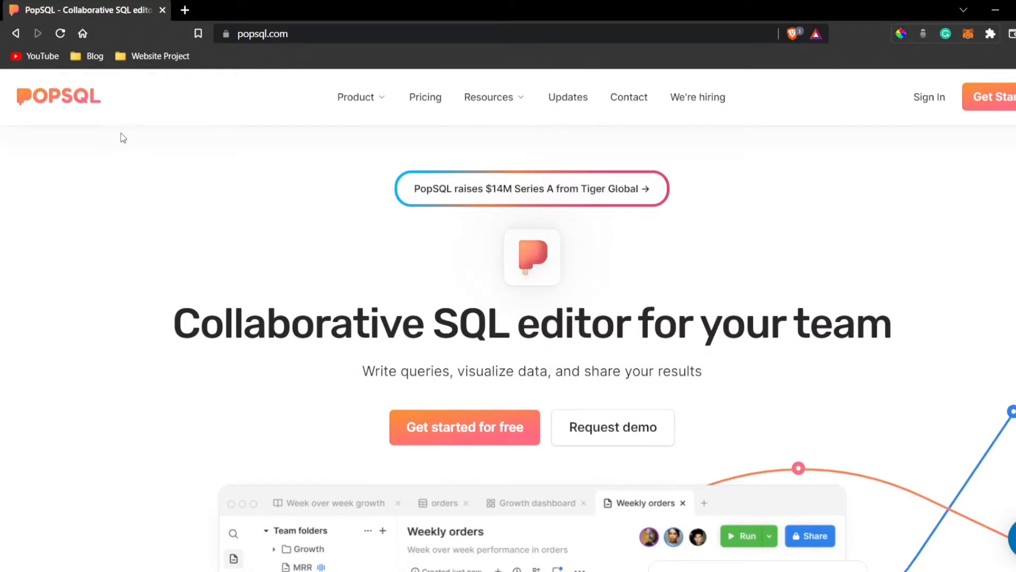
mouse_move(288, 311)
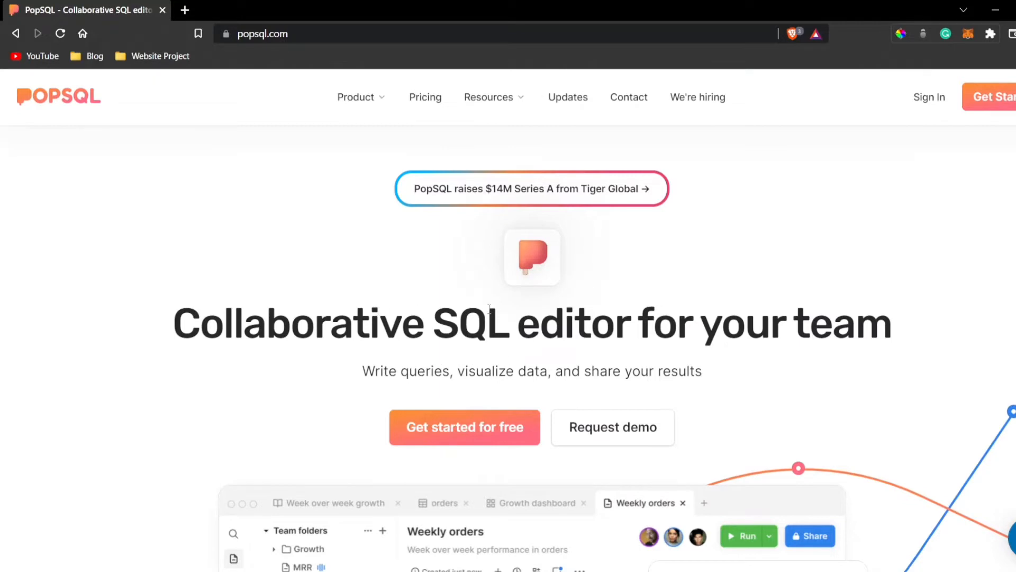
scroll(down, 3)
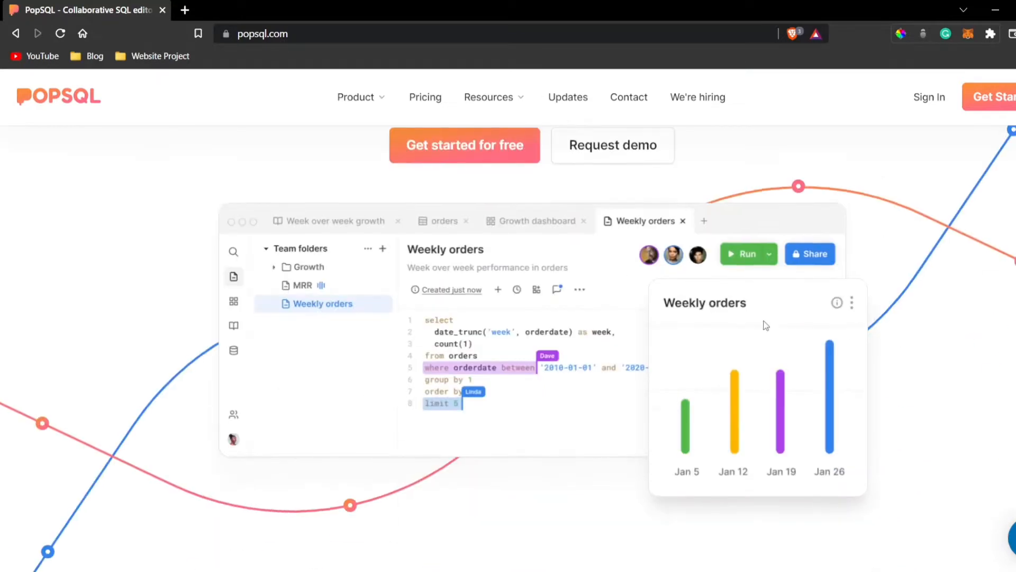
scroll(down, 3)
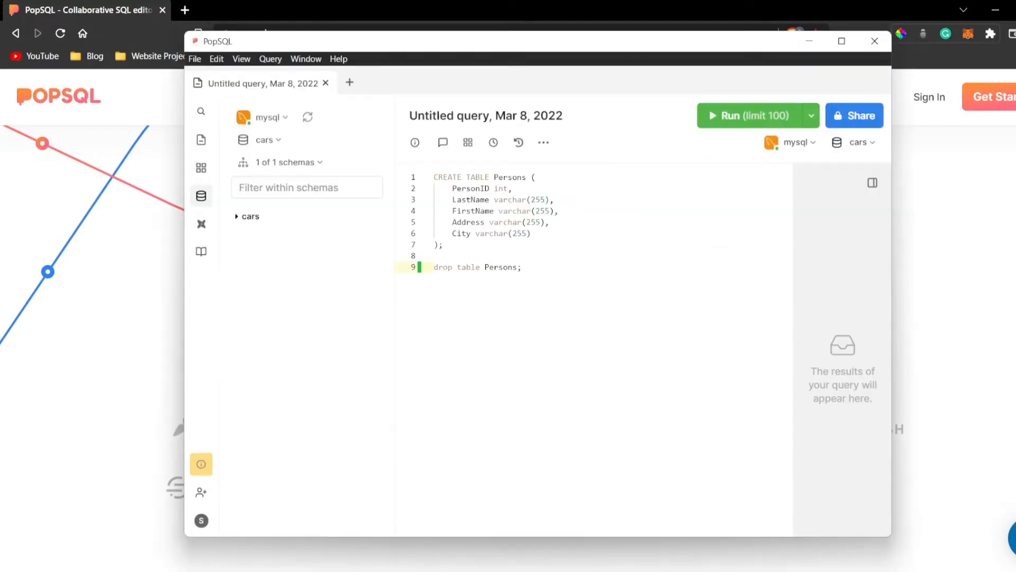
mouse_move(272, 146)
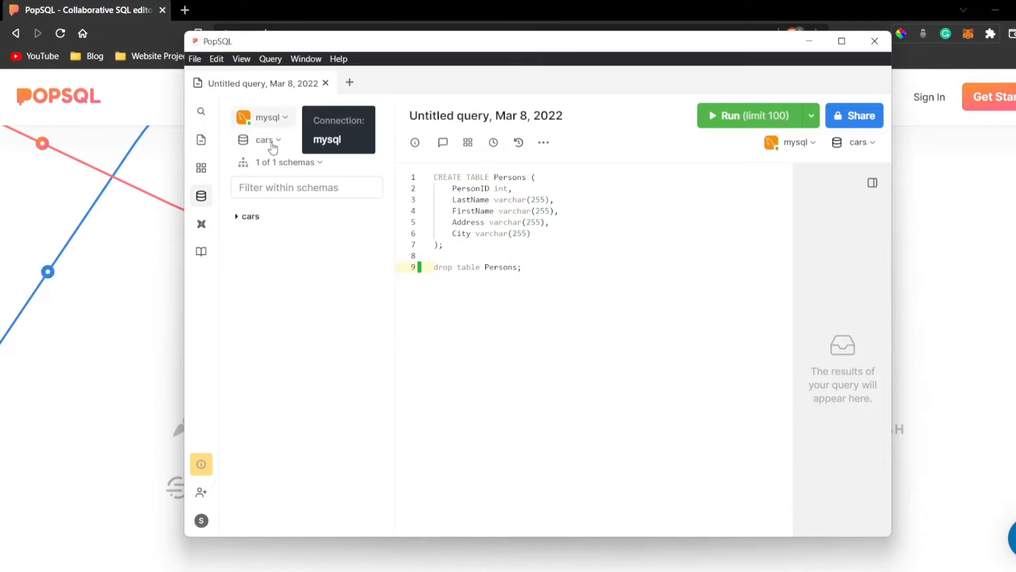
Review the database connections and start adding a new connection in PopSQL
click(798, 142)
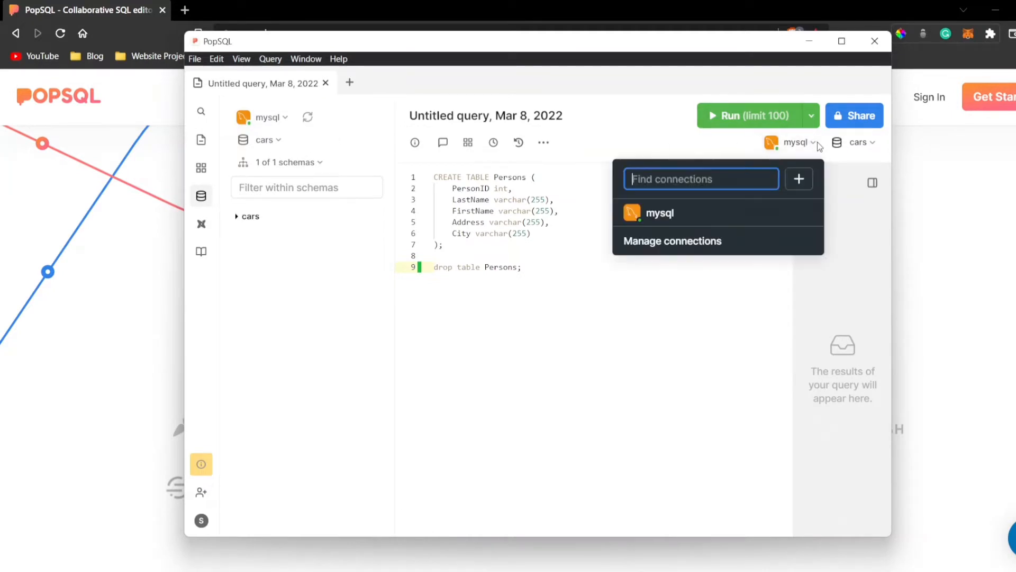
click(671, 240)
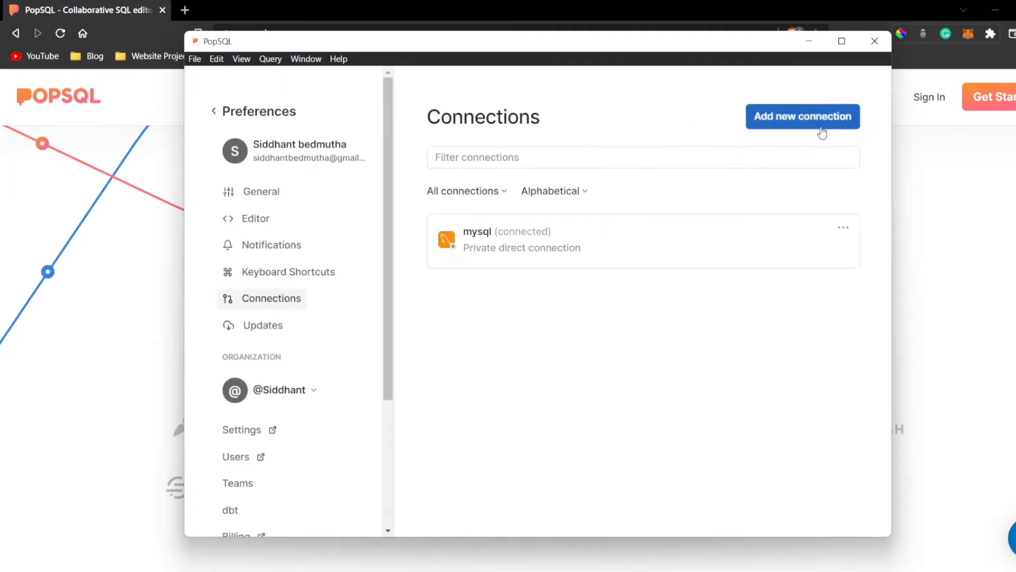
click(803, 117)
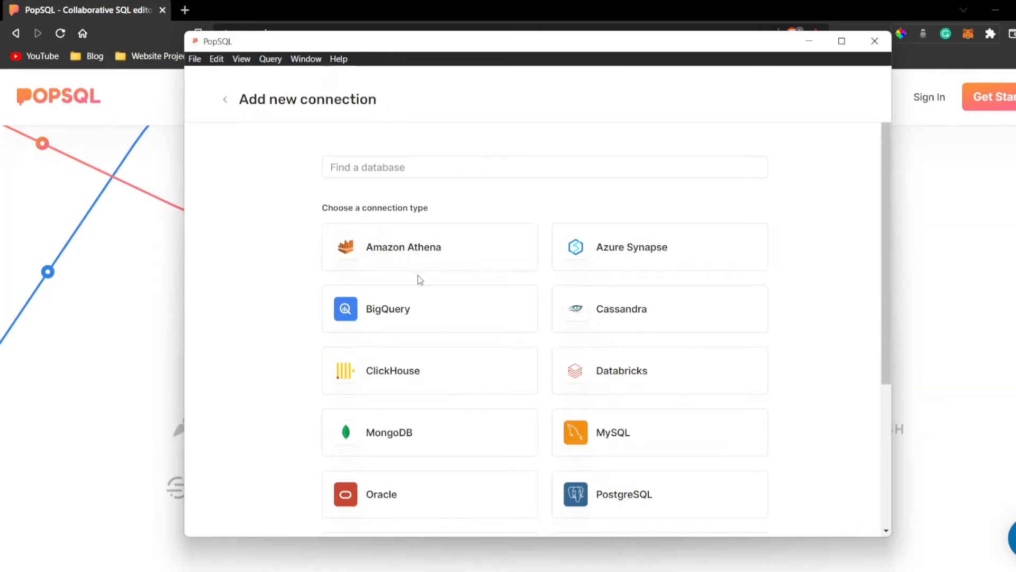
scroll(down, 3)
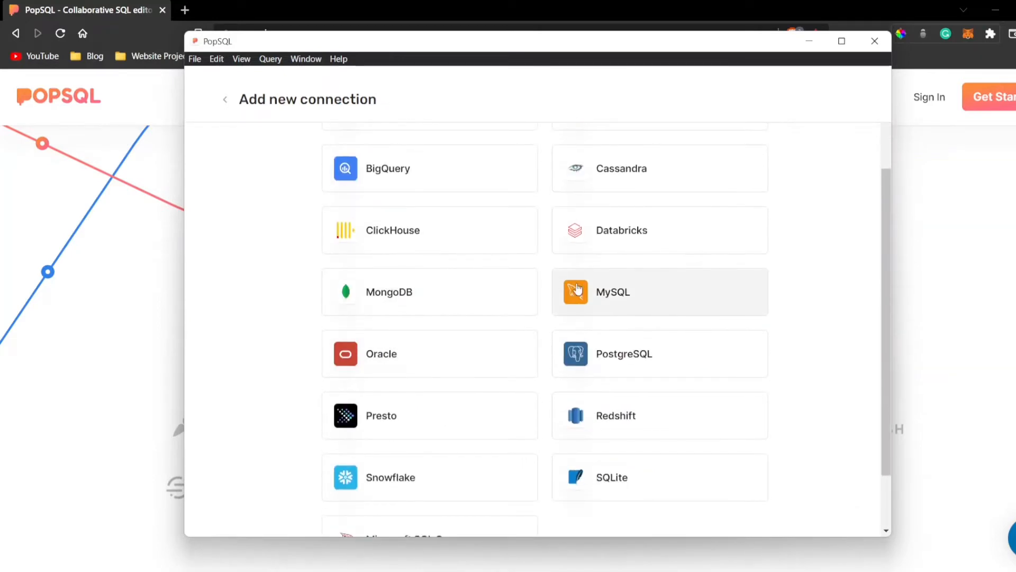
scroll(down, 3)
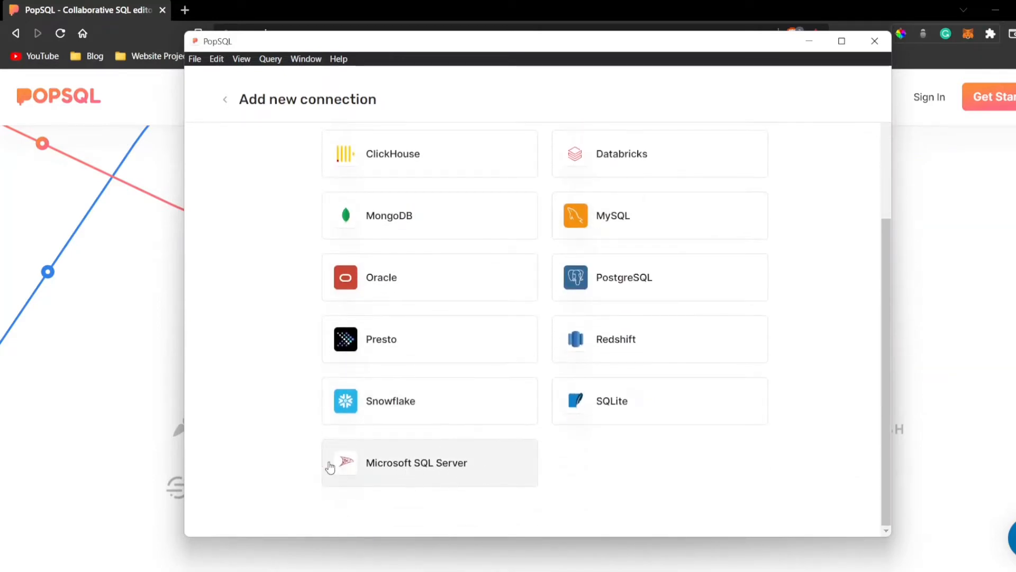
scroll(up, 3)
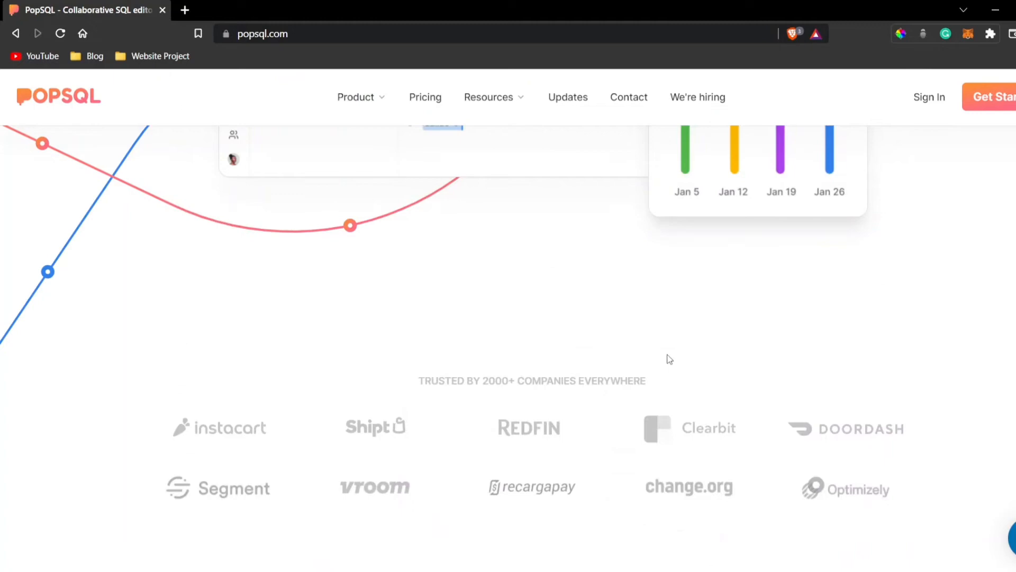
scroll(up, 3)
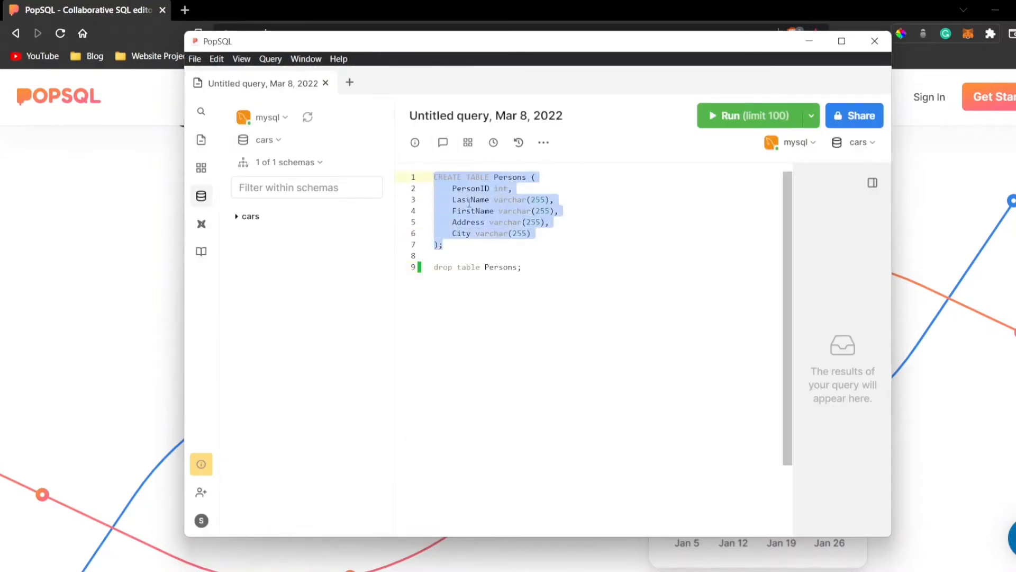
Run the CREATE TABLE Persons statement against the cars database with a Success result, then close PopSQL
click(748, 116)
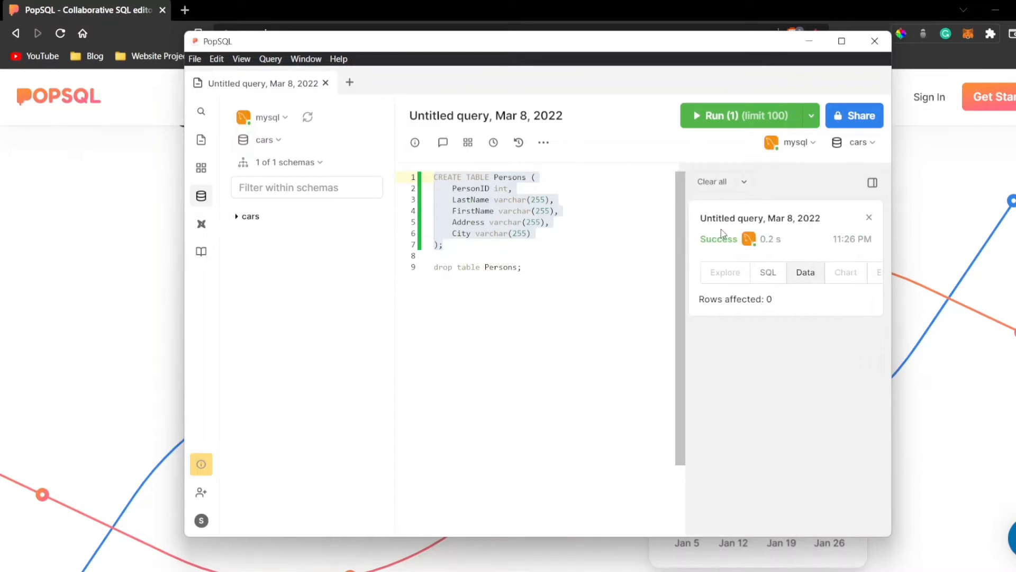
mouse_move(856, 142)
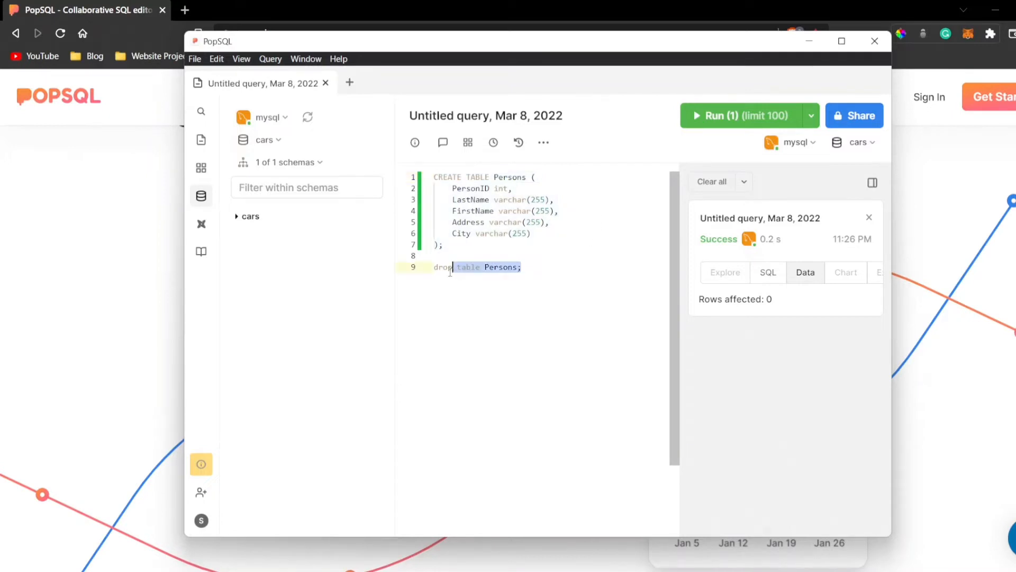
click(522, 267)
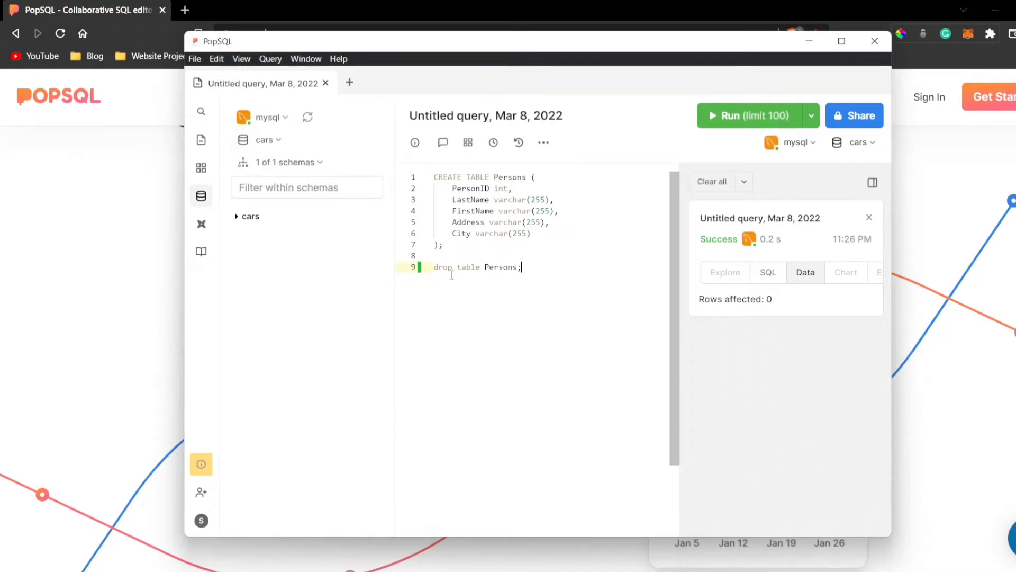
mouse_move(490, 306)
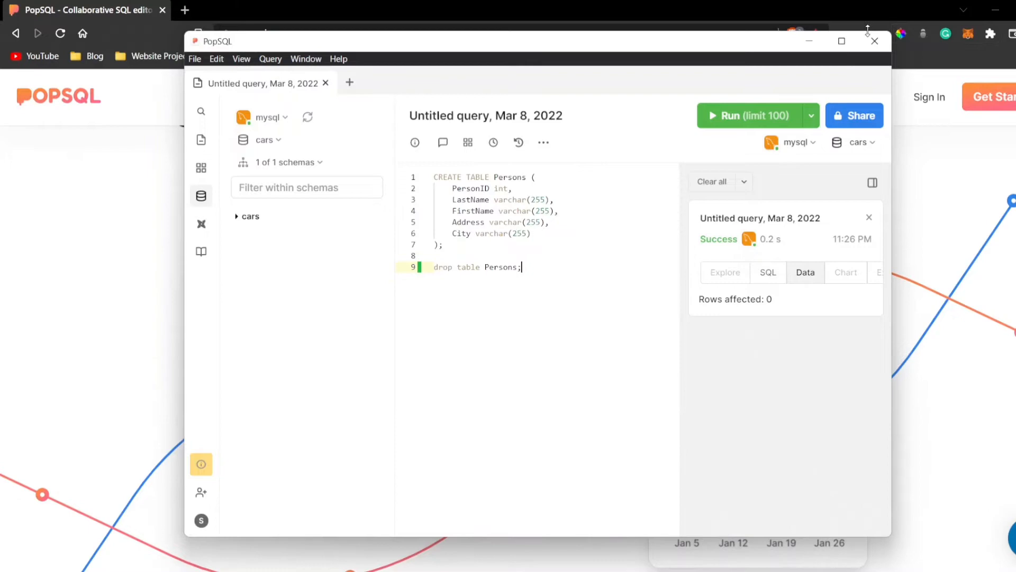
click(874, 41)
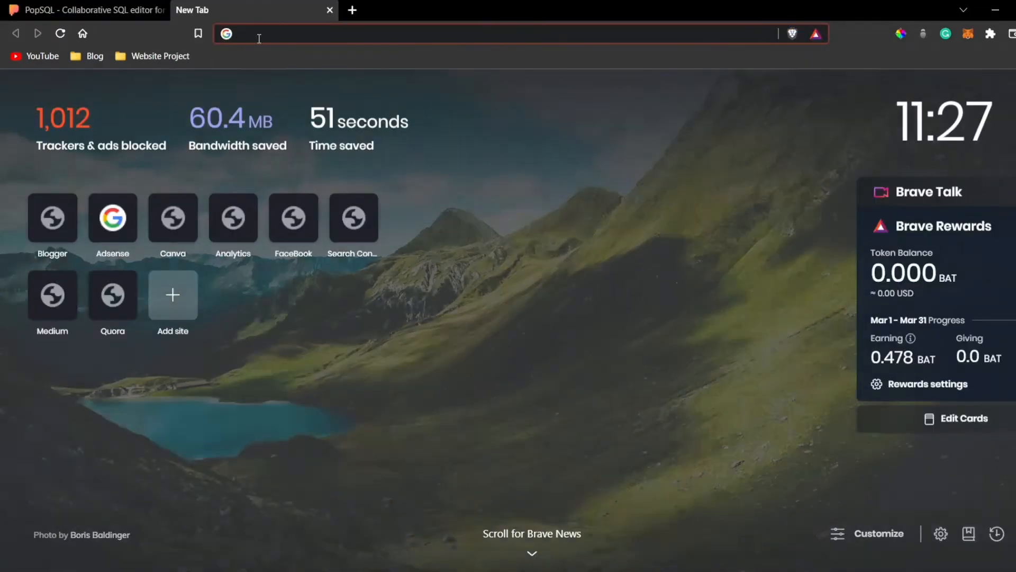
Go to education.github.com/pack and sign up for the Student Developer Pack, reaching Global Campus
text(education.github.com/pack)
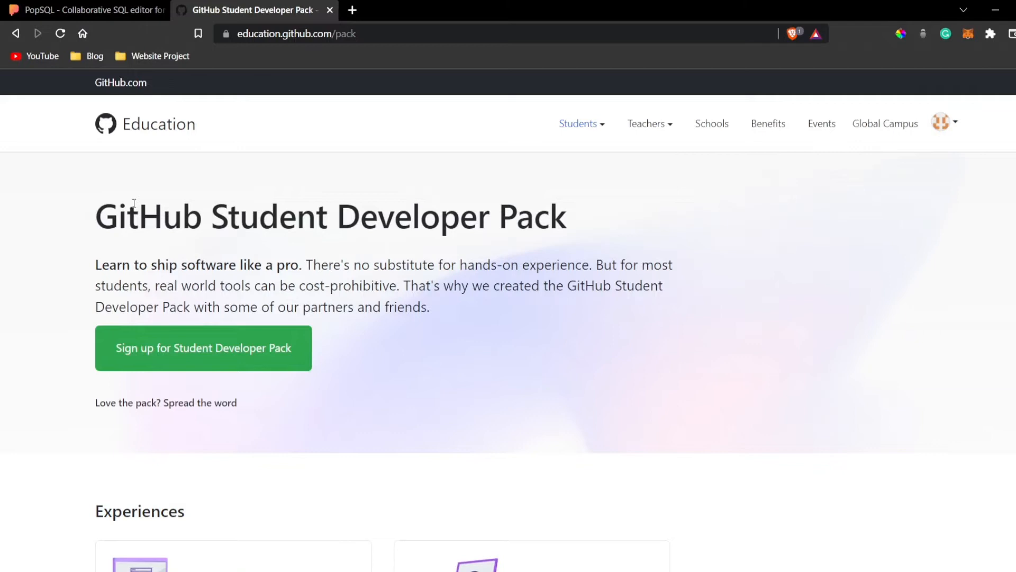
mouse_move(192, 235)
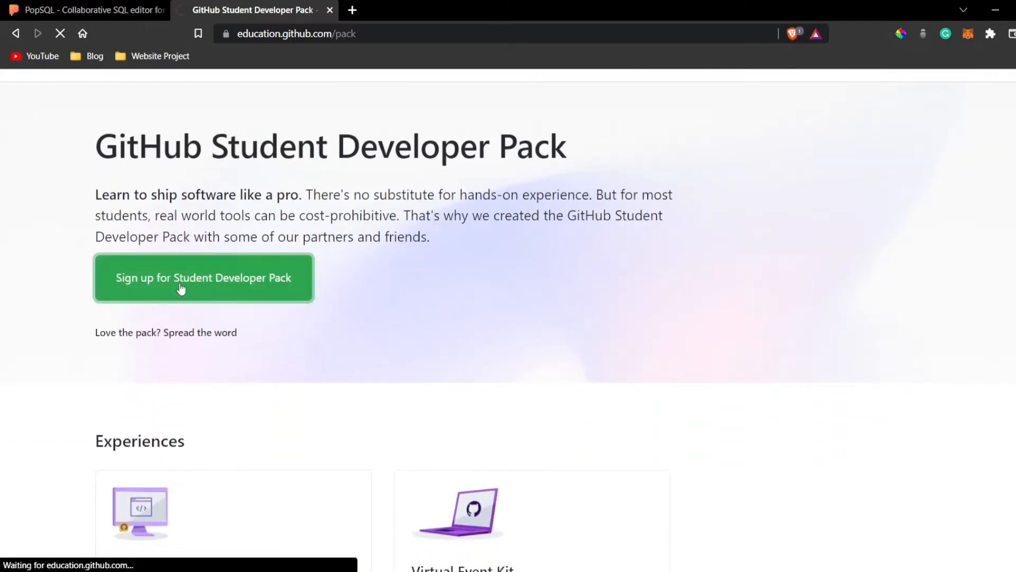
click(203, 277)
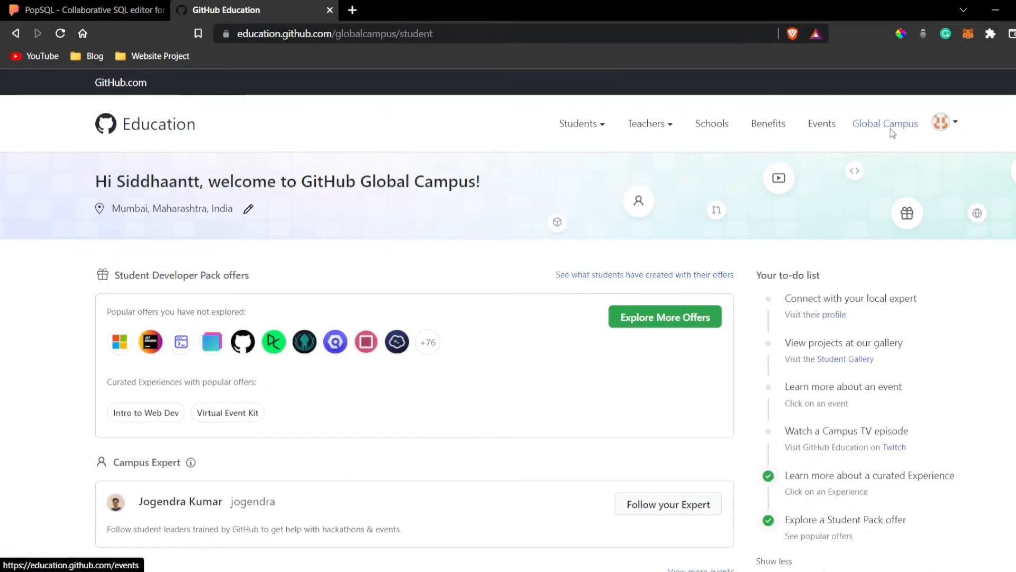
mouse_move(971, 120)
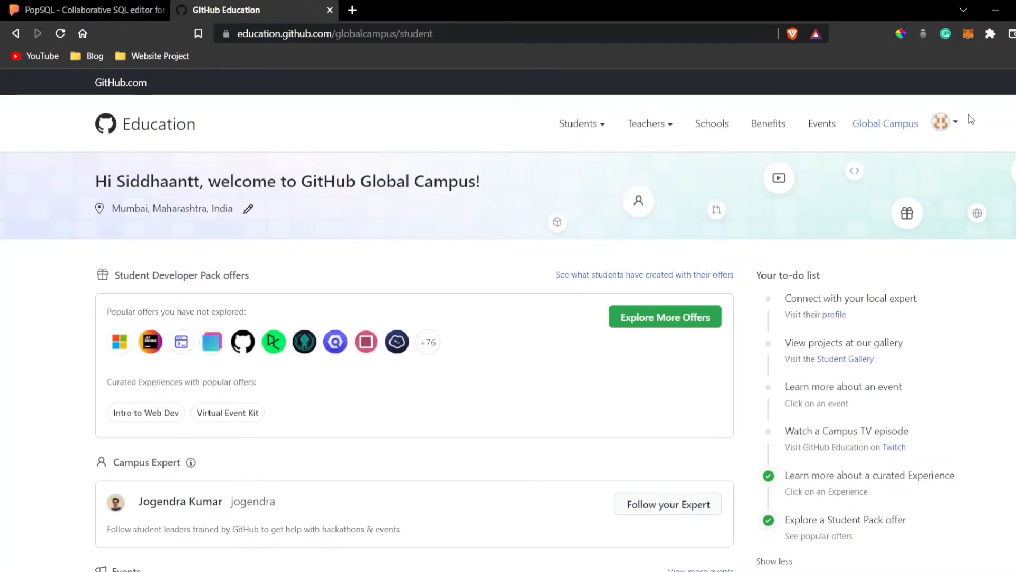
scroll(down, 3)
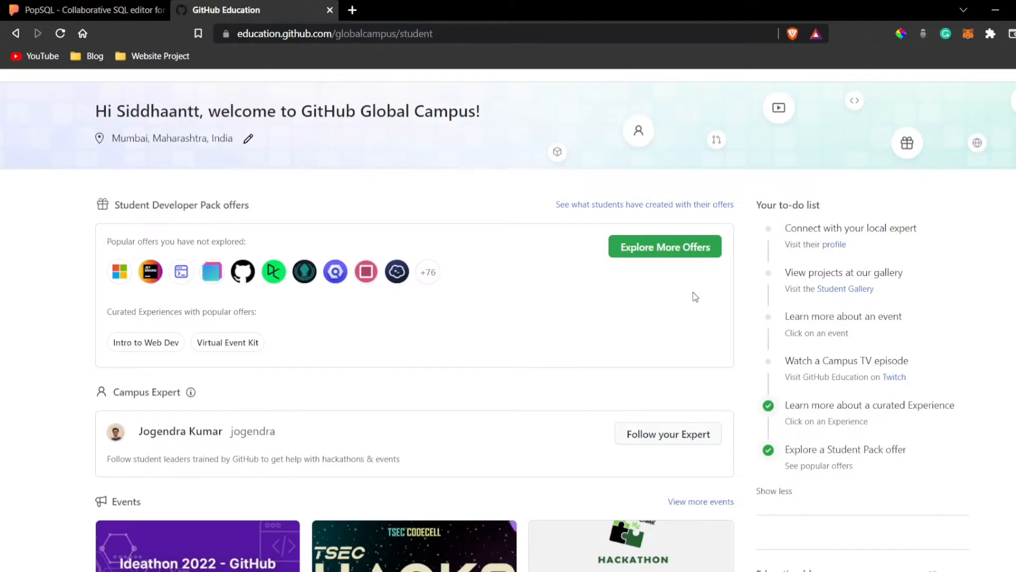
scroll(down, 3)
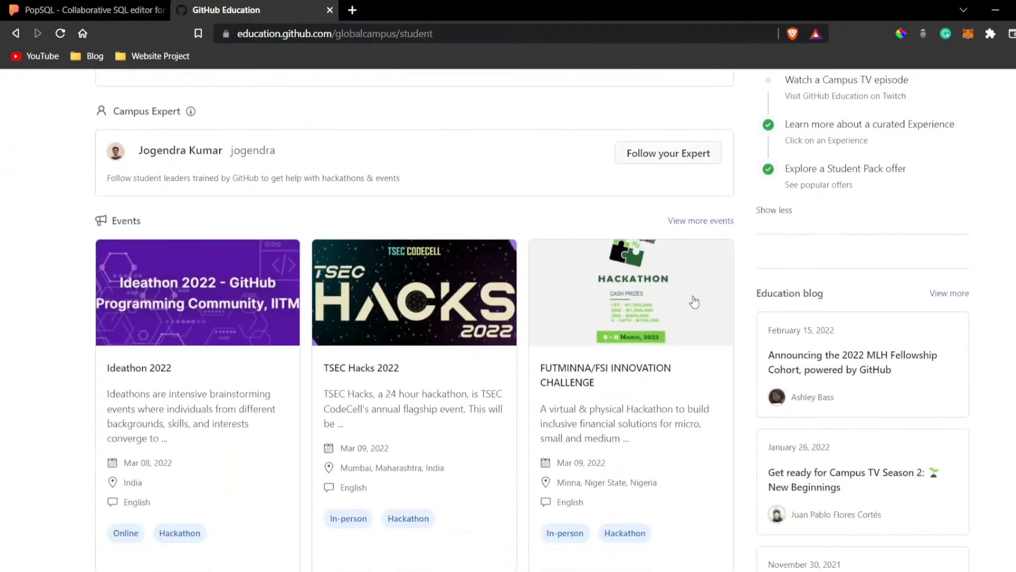
scroll(up, 3)
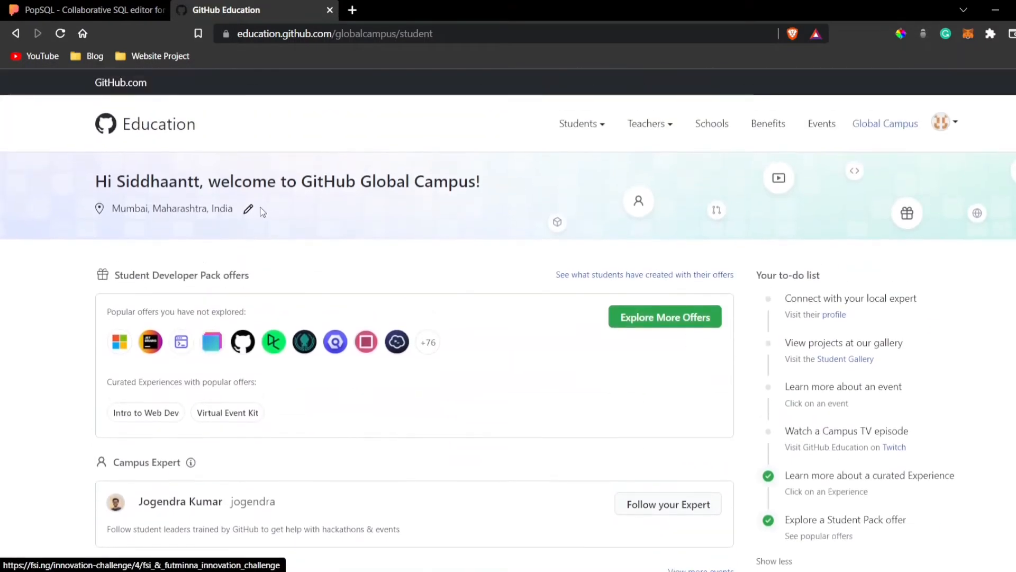
Open the full list of Student Developer Pack offers via Explore More Offers
click(665, 317)
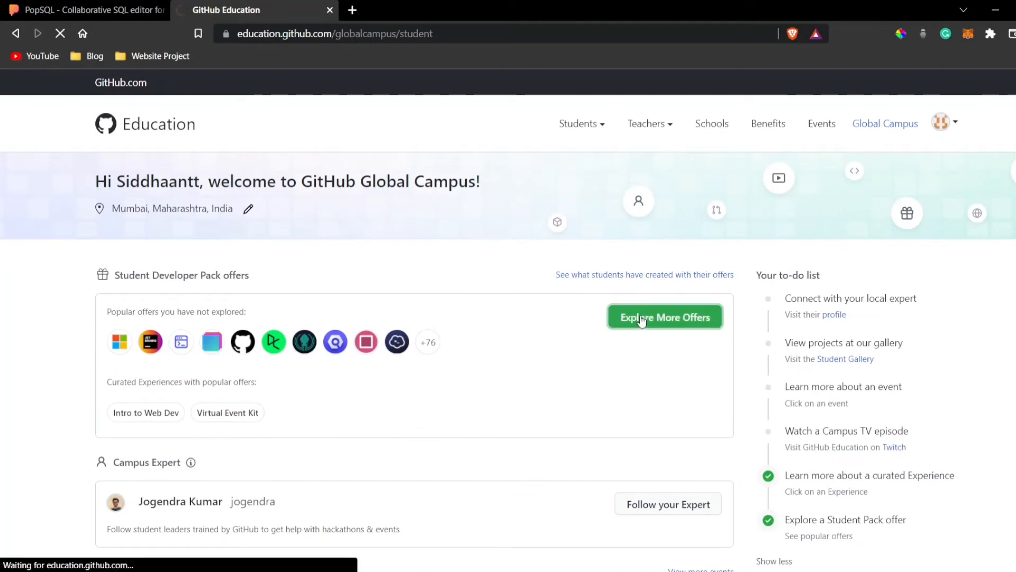
click(664, 316)
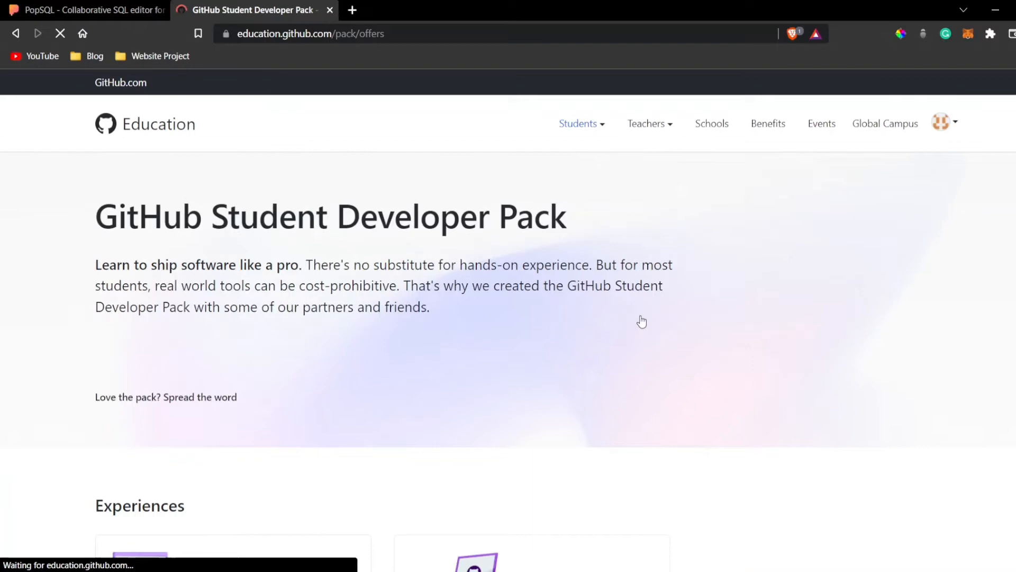
click(941, 122)
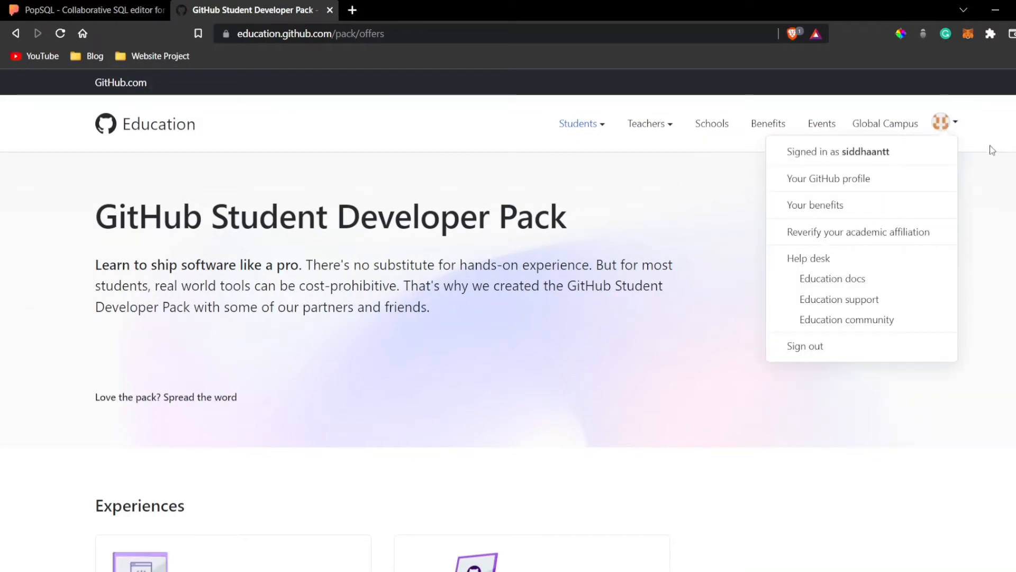
scroll(down, 3)
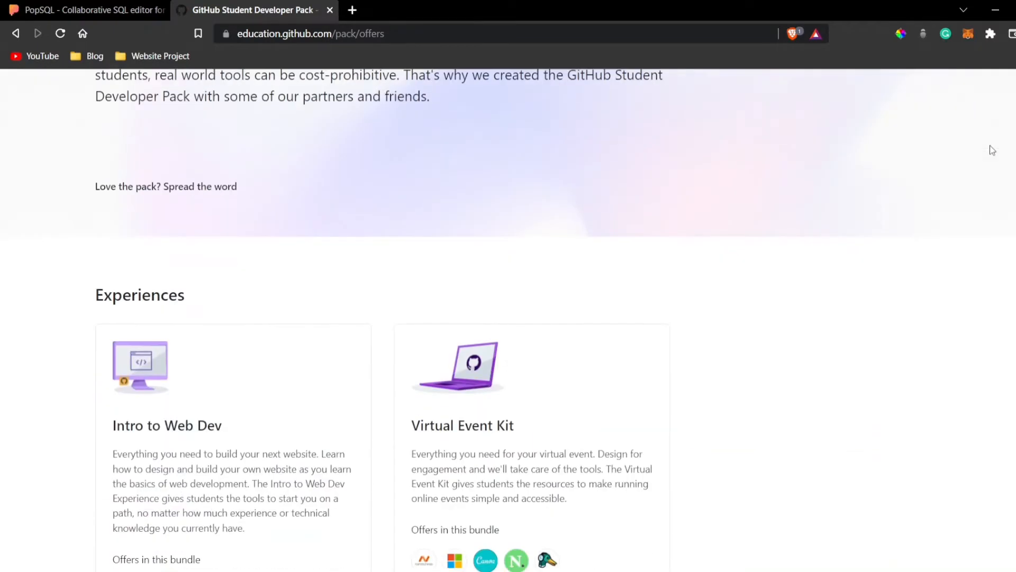
scroll(up, 3)
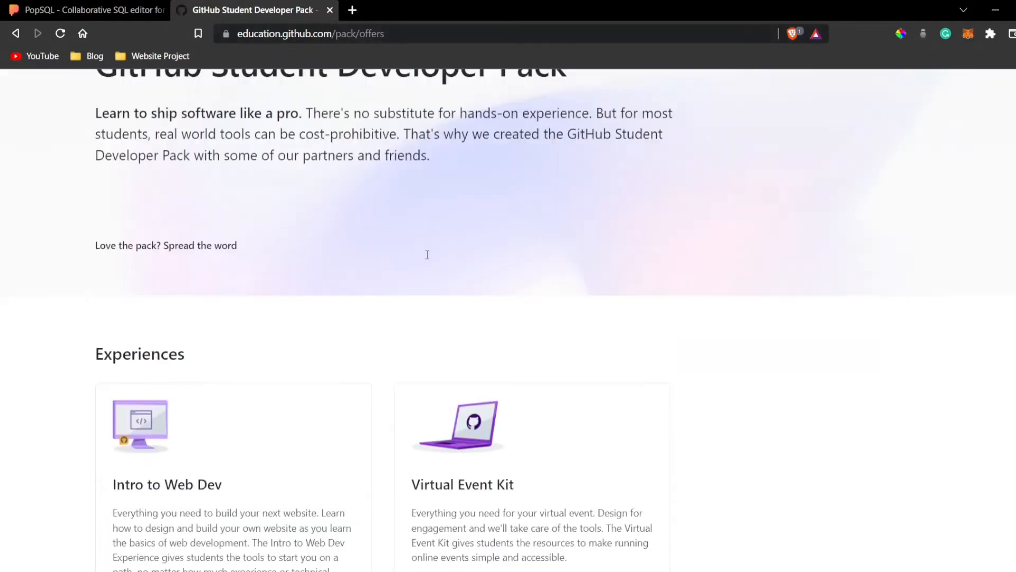
scroll(down, 3)
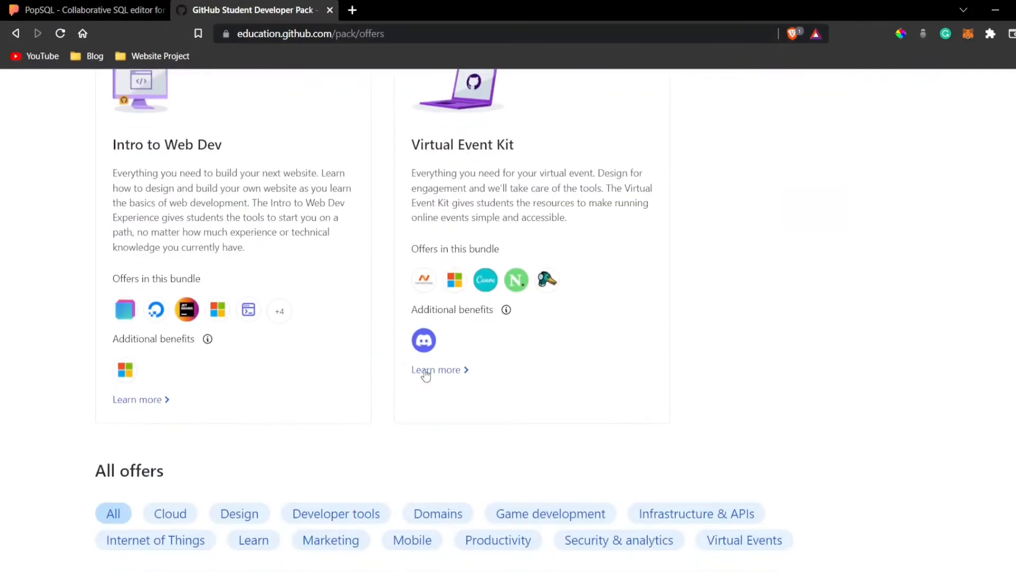
click(437, 369)
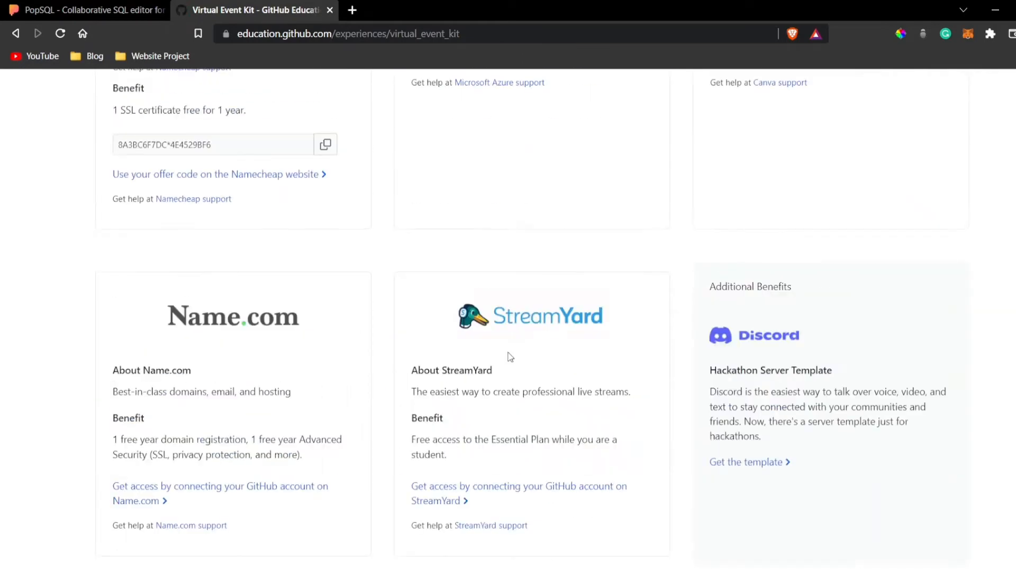
scroll(up, 3)
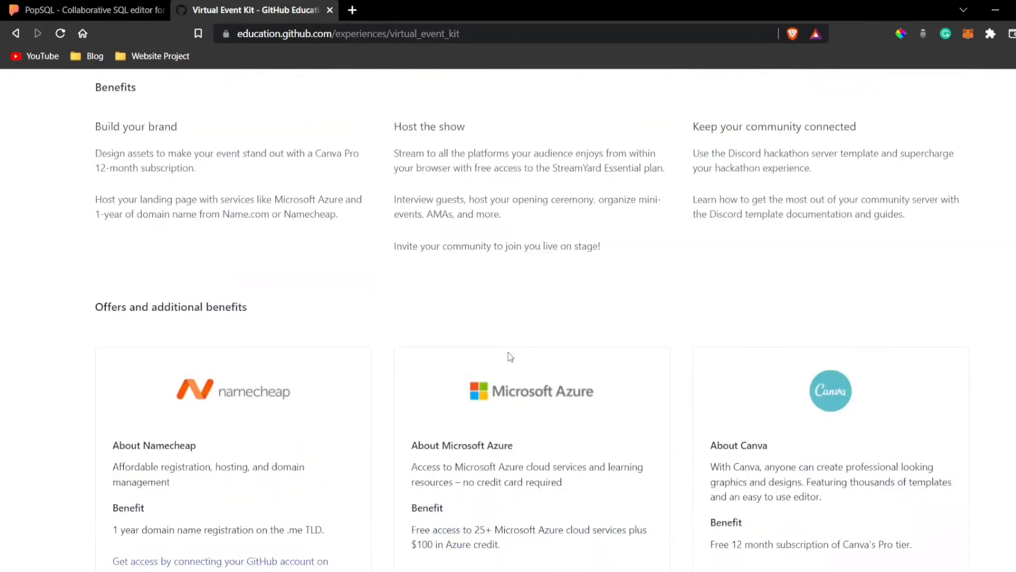
click(16, 32)
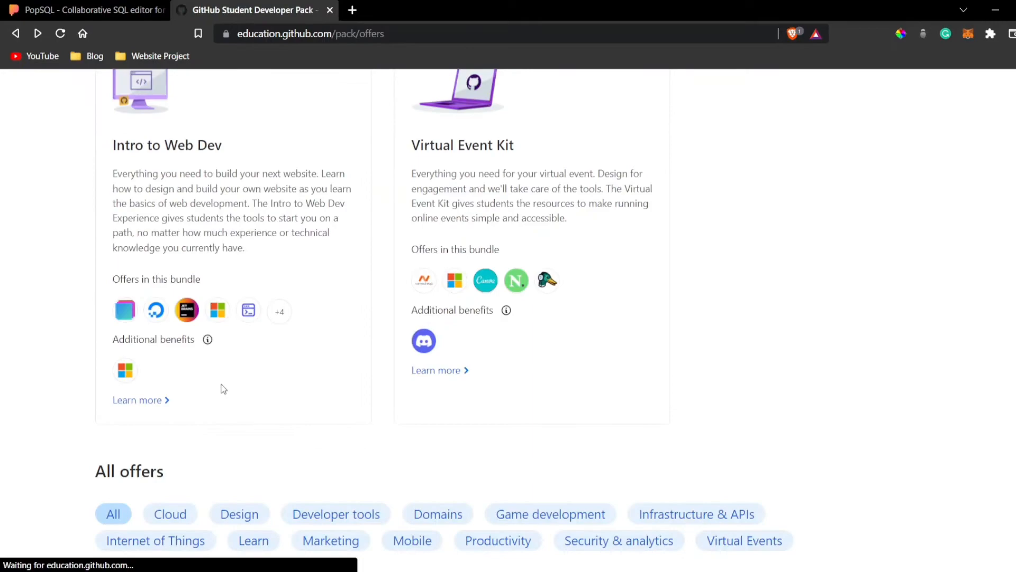
click(137, 399)
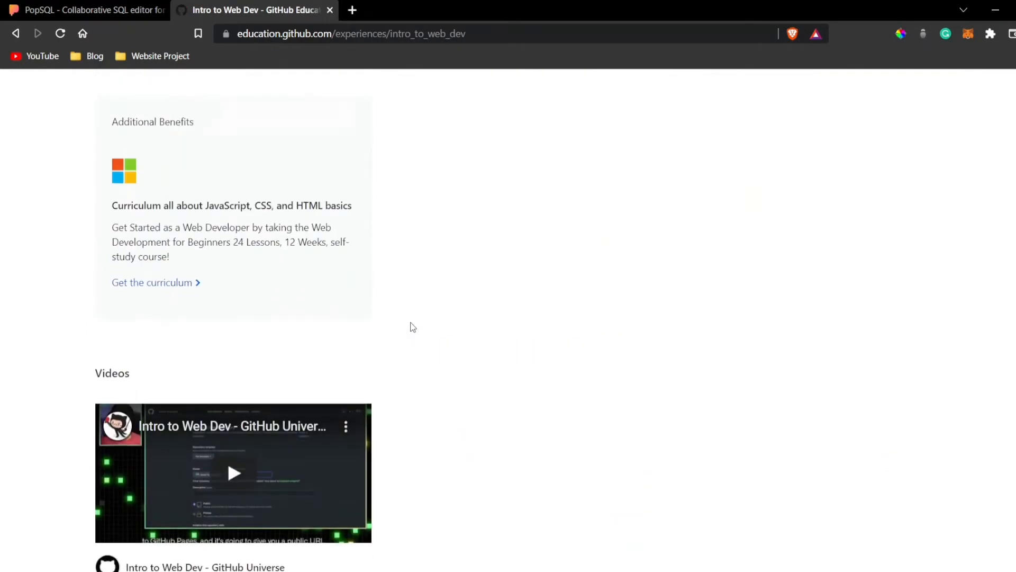
scroll(up, 3)
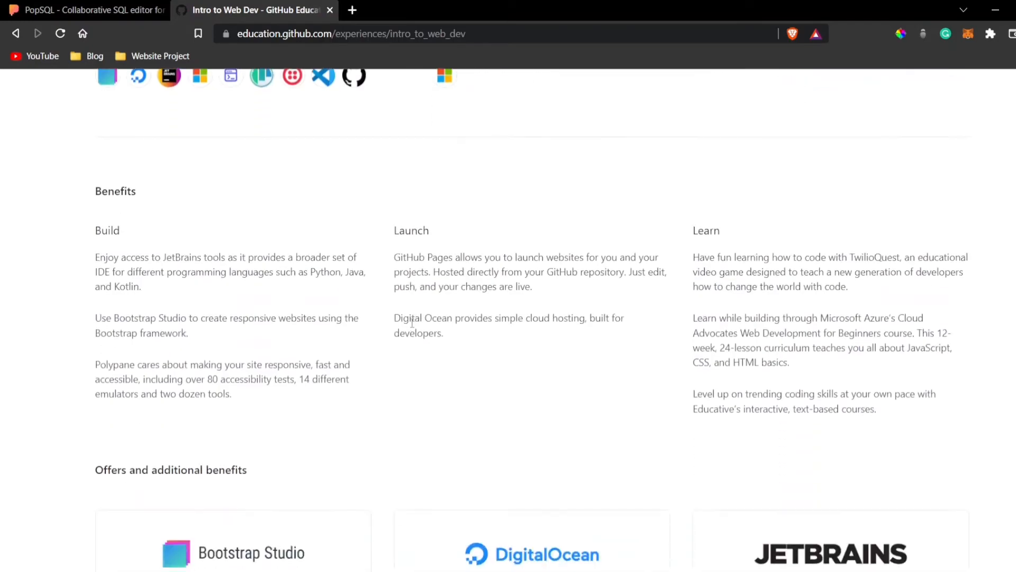
scroll(down, 3)
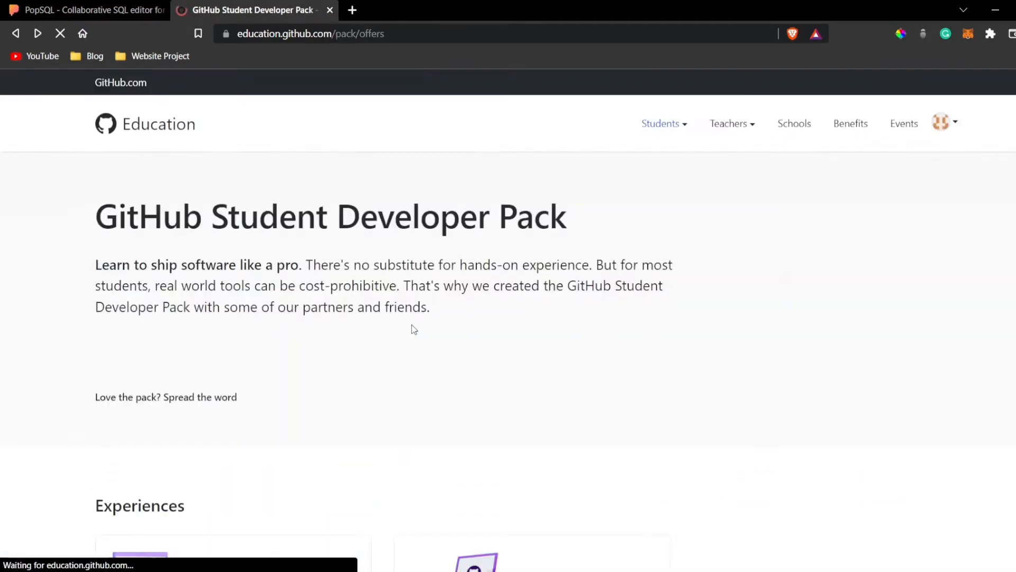
Scroll the offers to the PopSQL card and highlight its free Premium student benefit
scroll(down, 3)
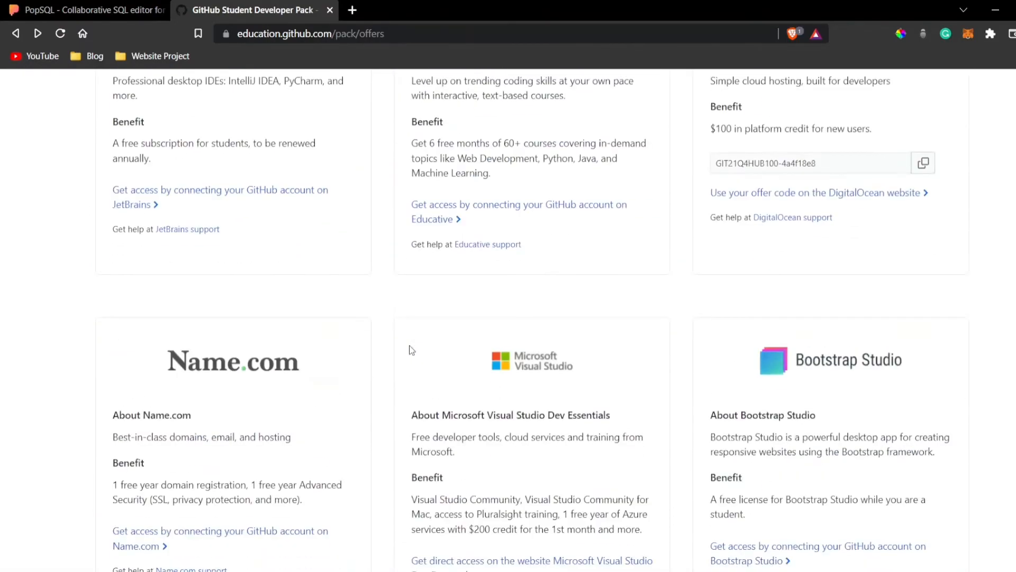
scroll(down, 3)
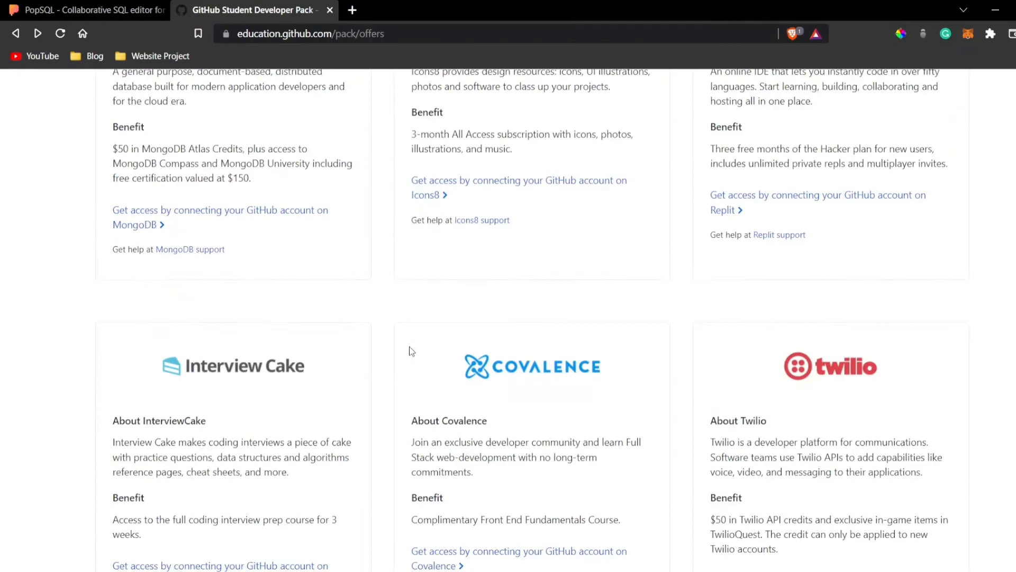
scroll(down, 3)
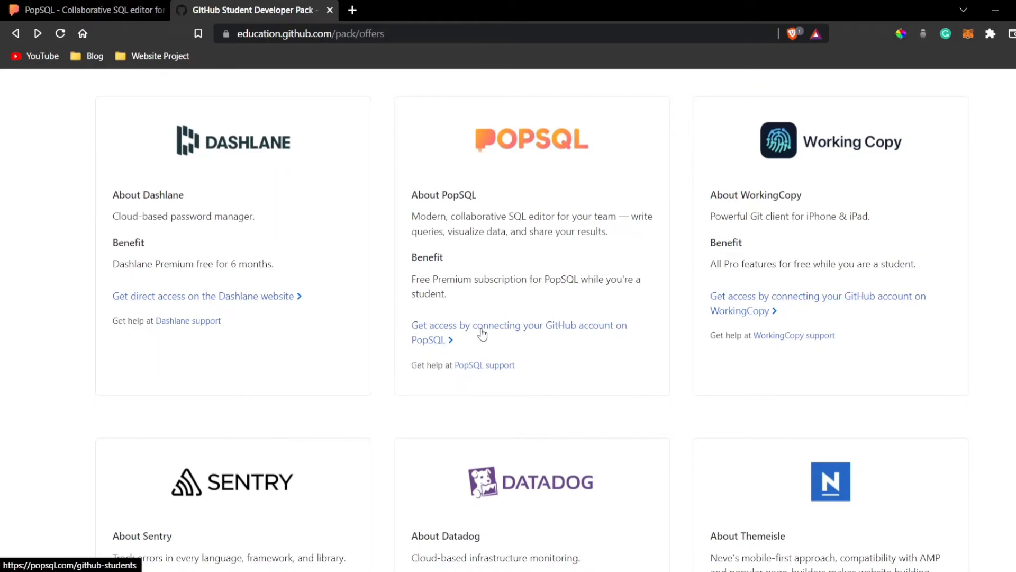
mouse_move(428, 348)
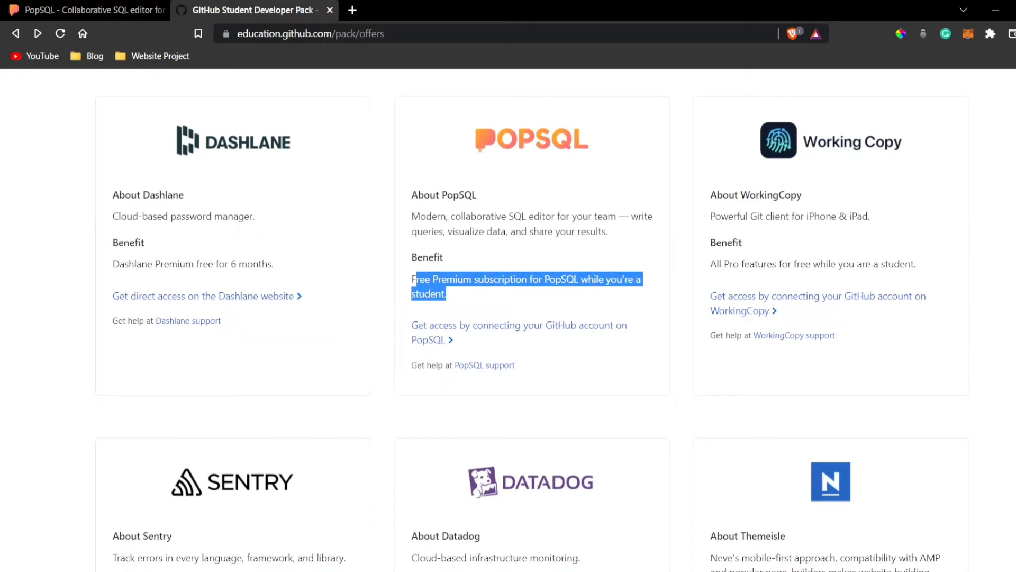
click(451, 299)
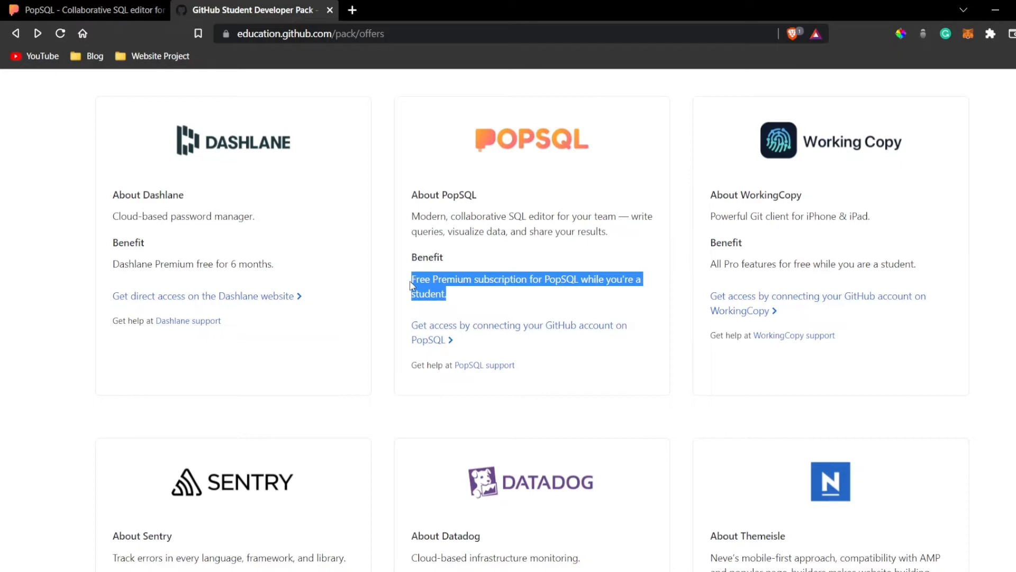
mouse_move(454, 333)
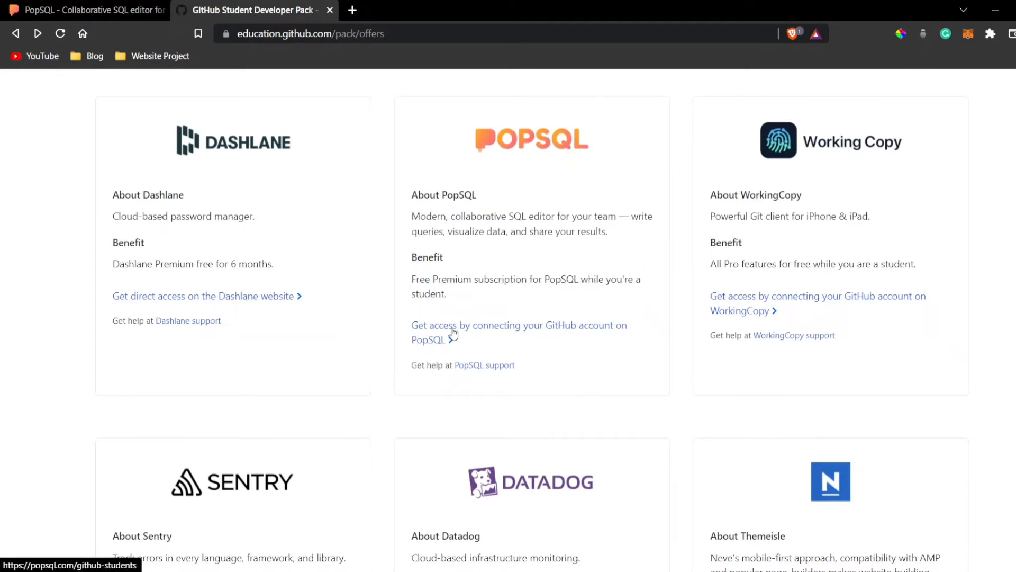
mouse_move(913, 297)
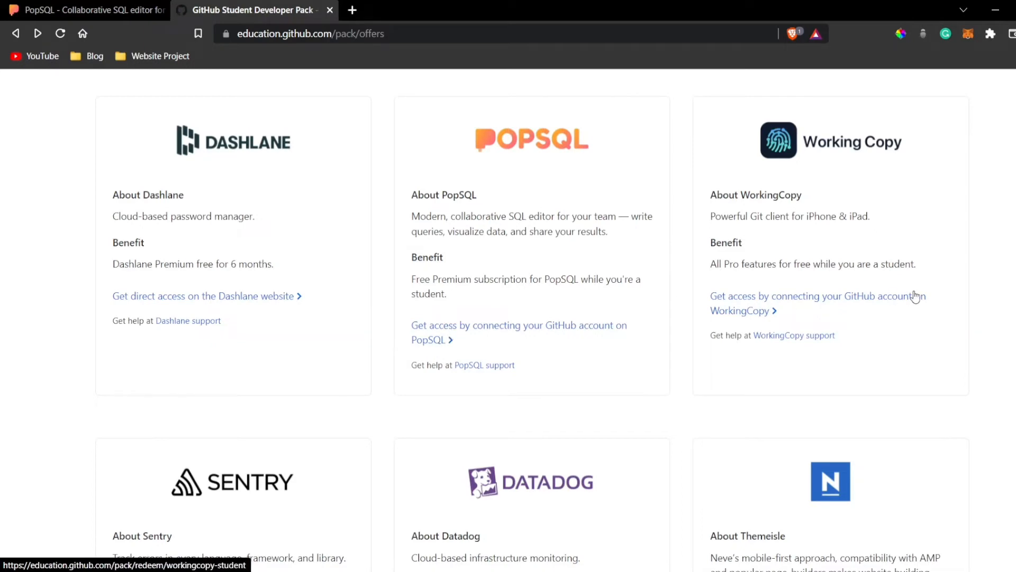
scroll(up, 3)
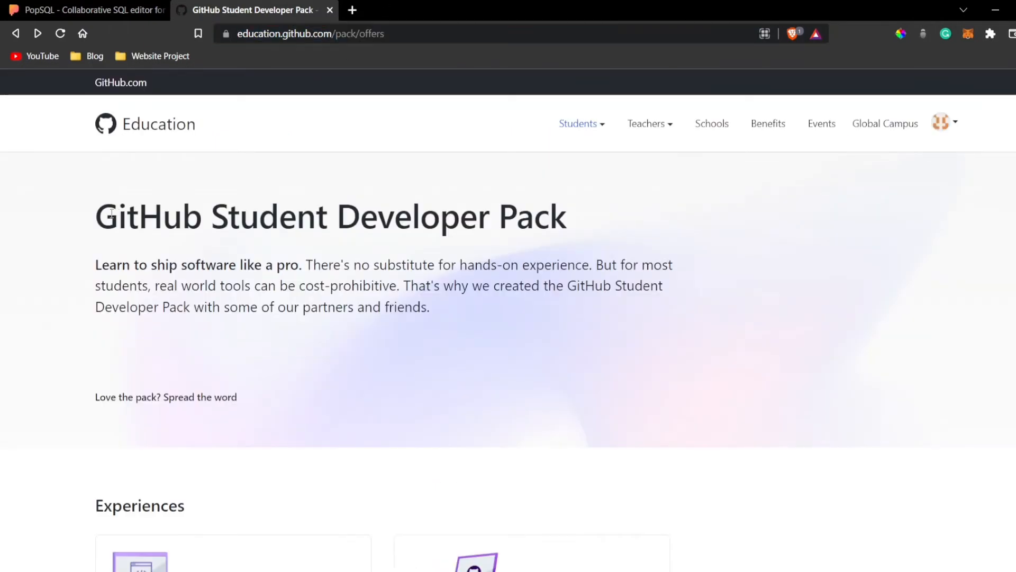
Scroll the pack offers to PopSQL and open its 'connect your GitHub account on PopSQL' offer page
drag(110, 215, 266, 215)
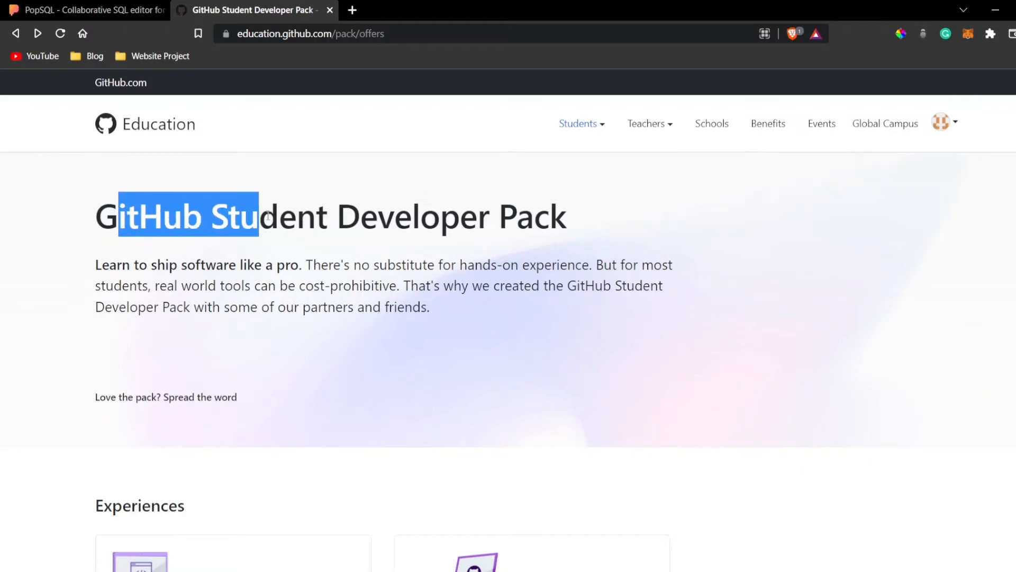
scroll(down, 3)
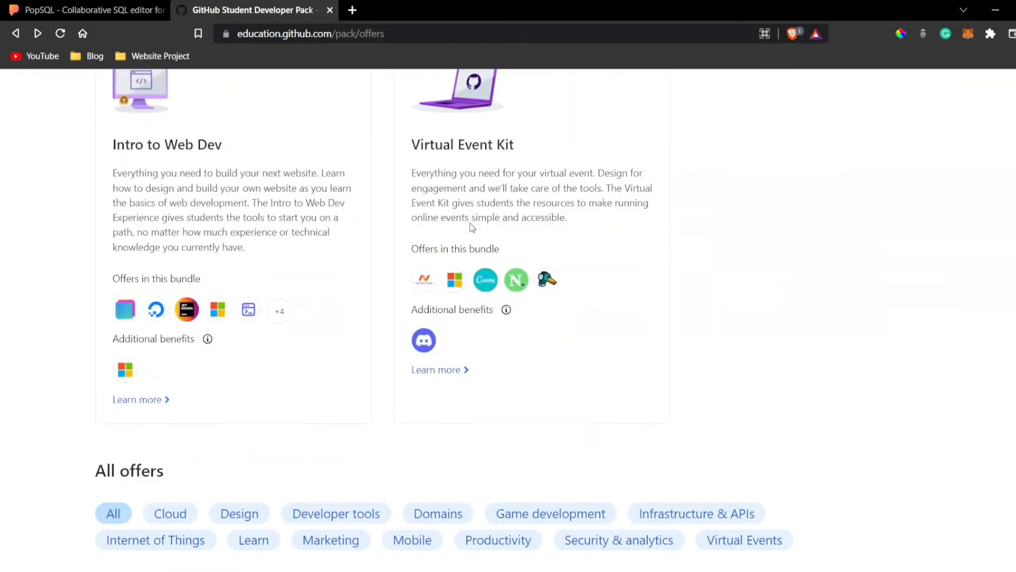
scroll(down, 3)
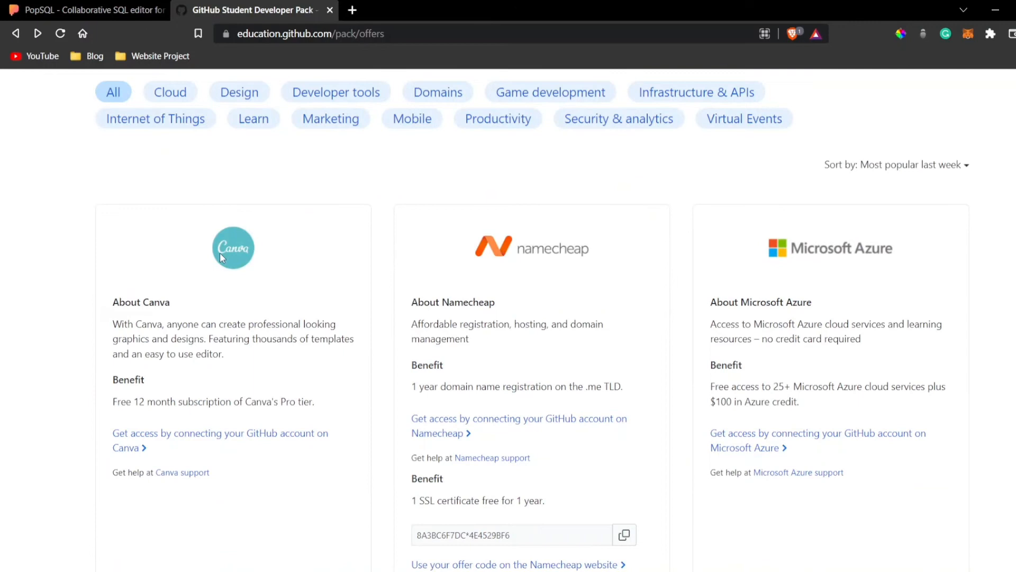
mouse_move(501, 256)
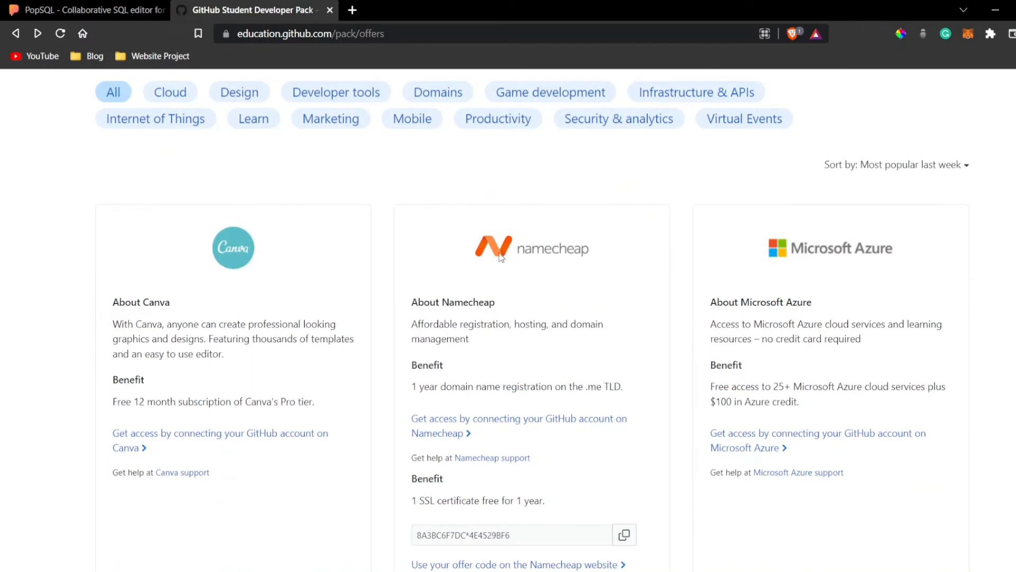
scroll(down, 3)
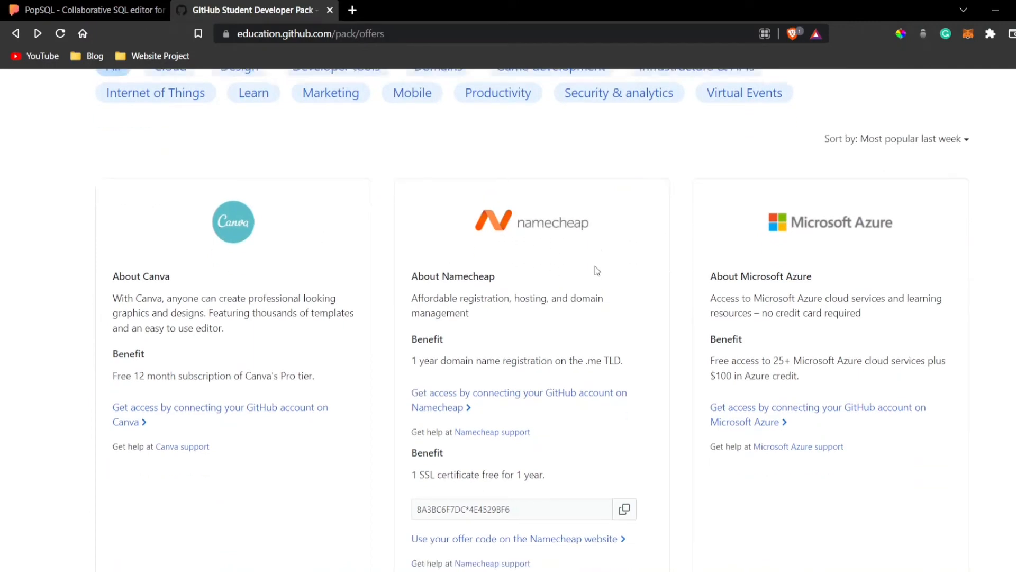
scroll(down, 3)
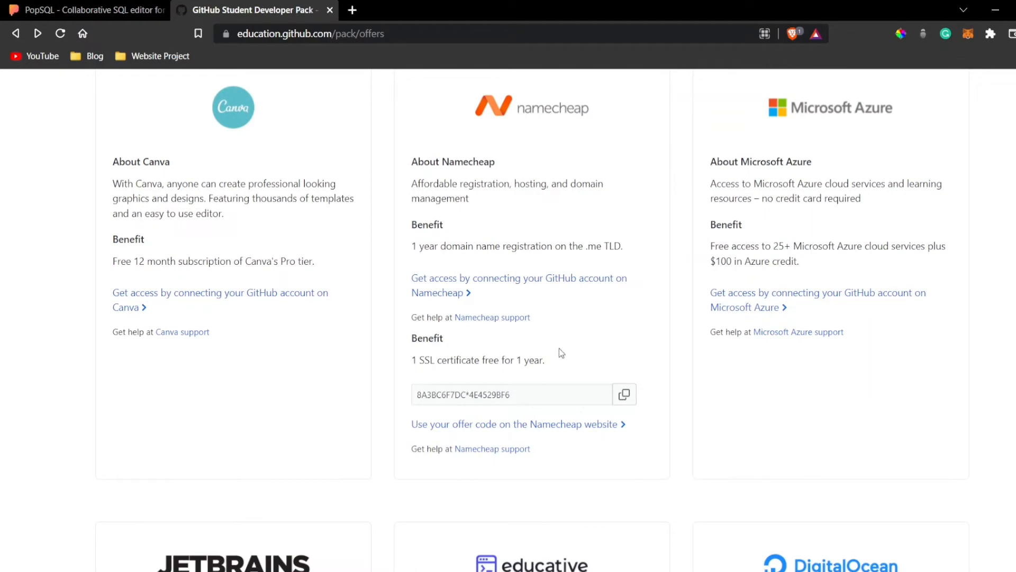
mouse_move(491, 162)
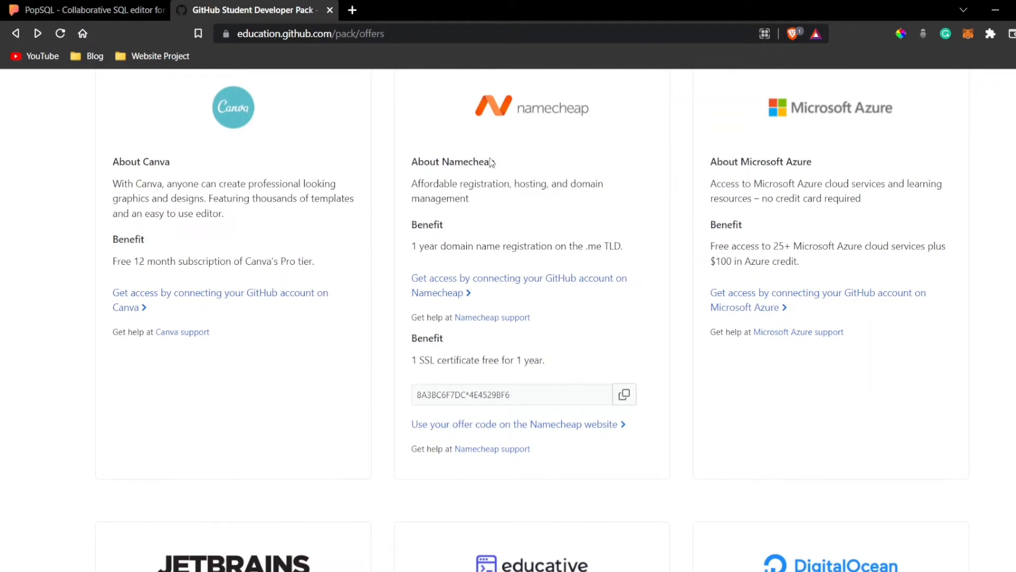
double_click(763, 261)
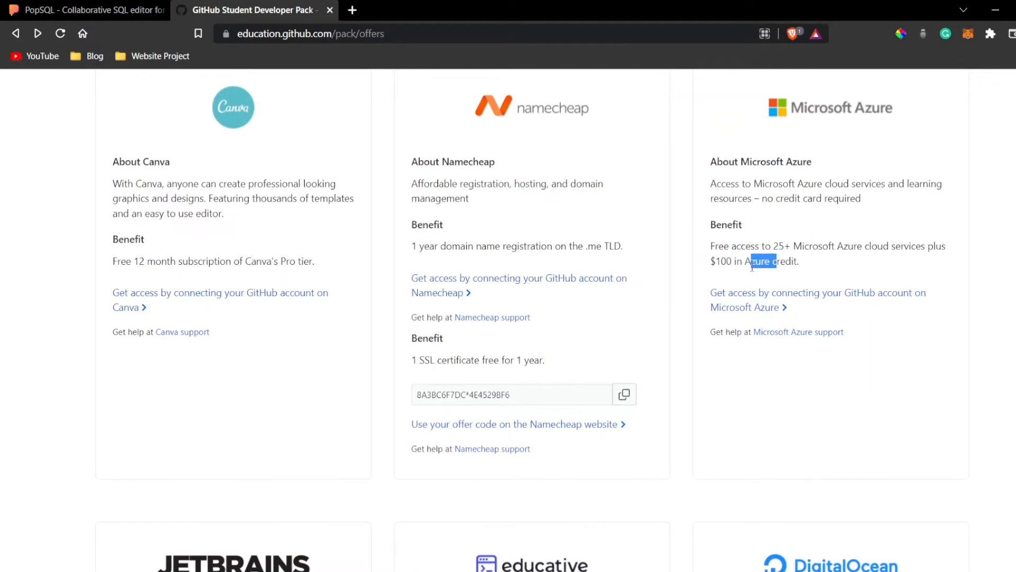
scroll(down, 3)
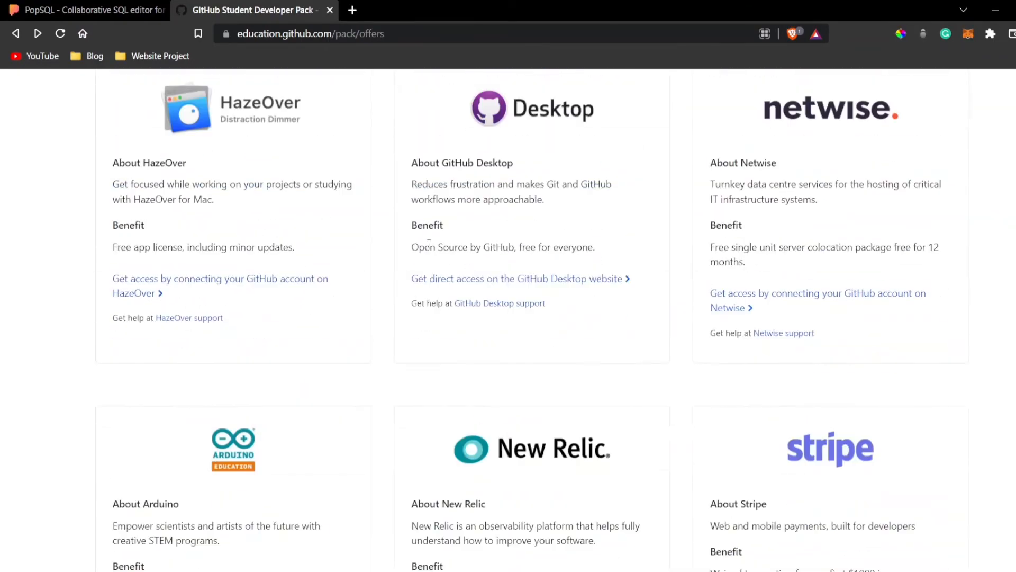
scroll(down, 3)
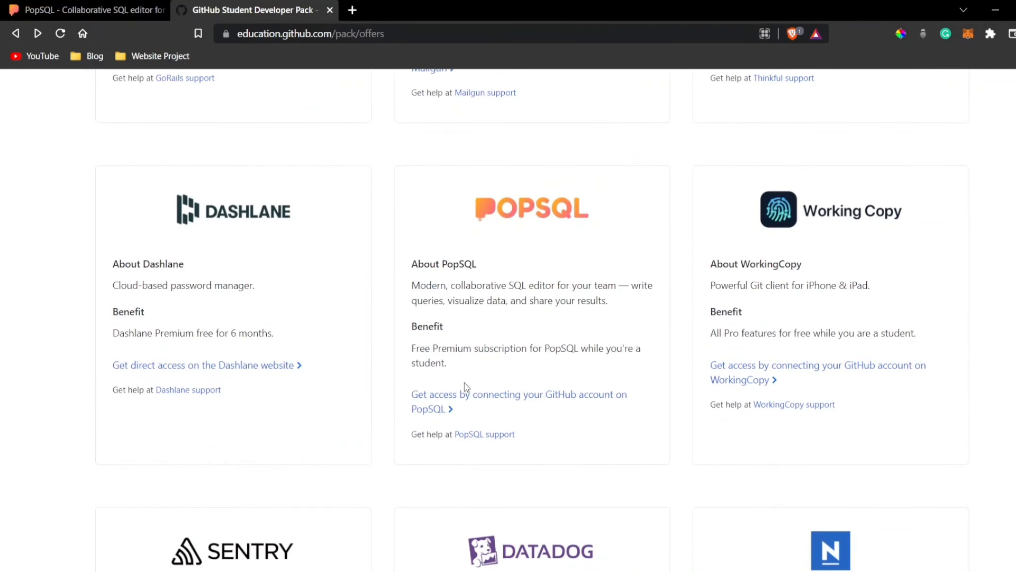
click(519, 400)
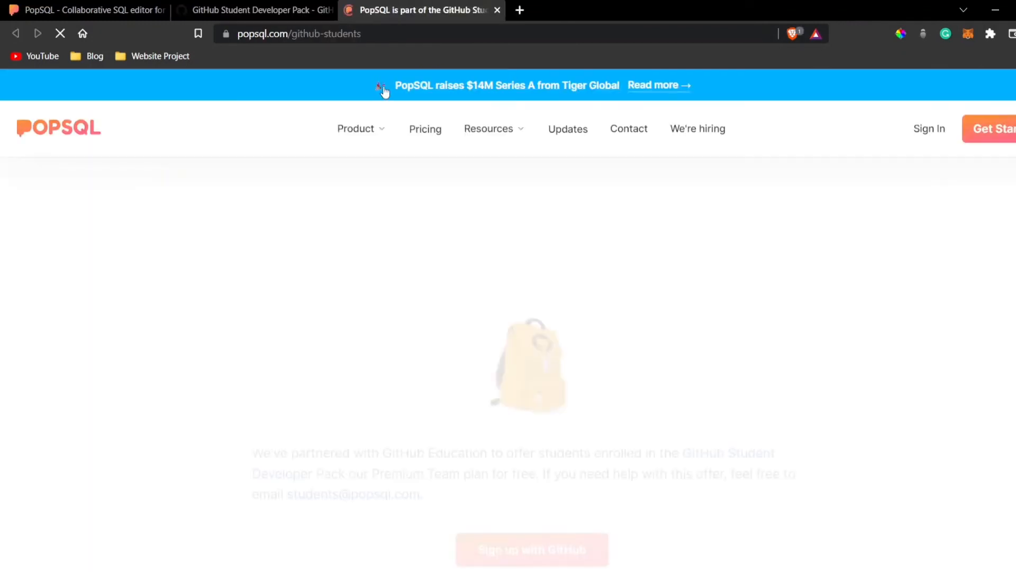
Sign up for PopSQL's student offer with the GitHub account
click(357, 128)
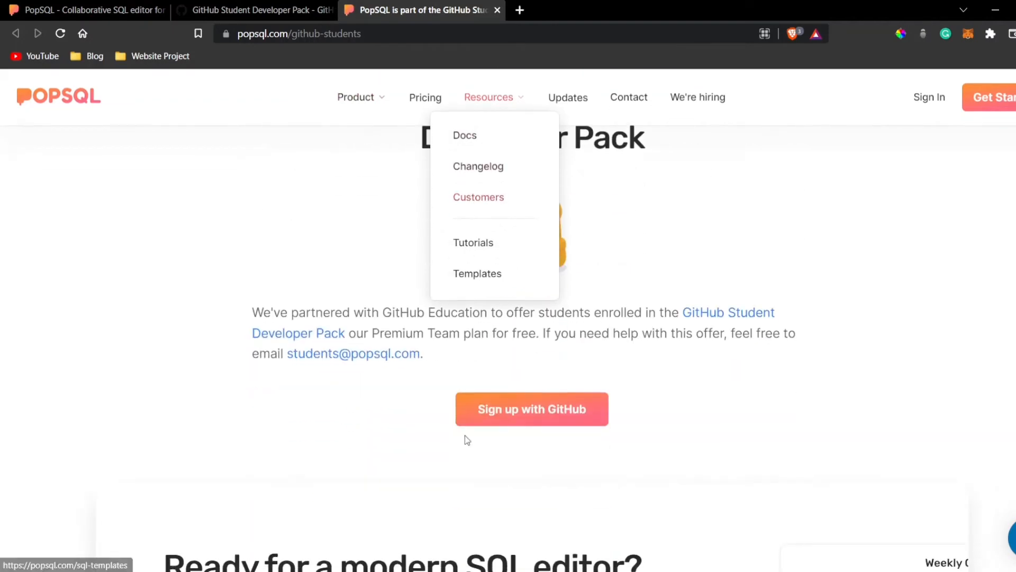
click(531, 409)
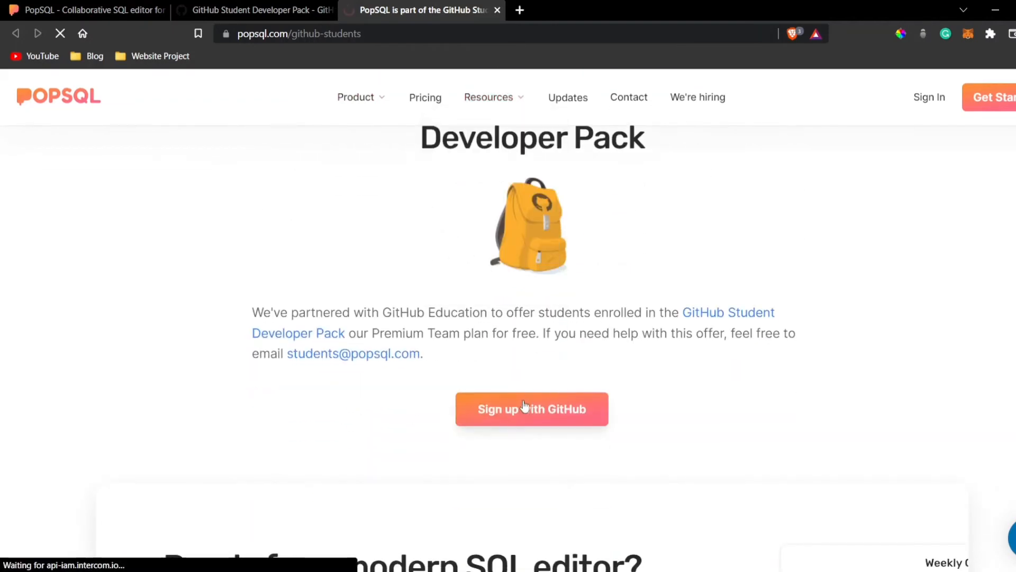
click(531, 408)
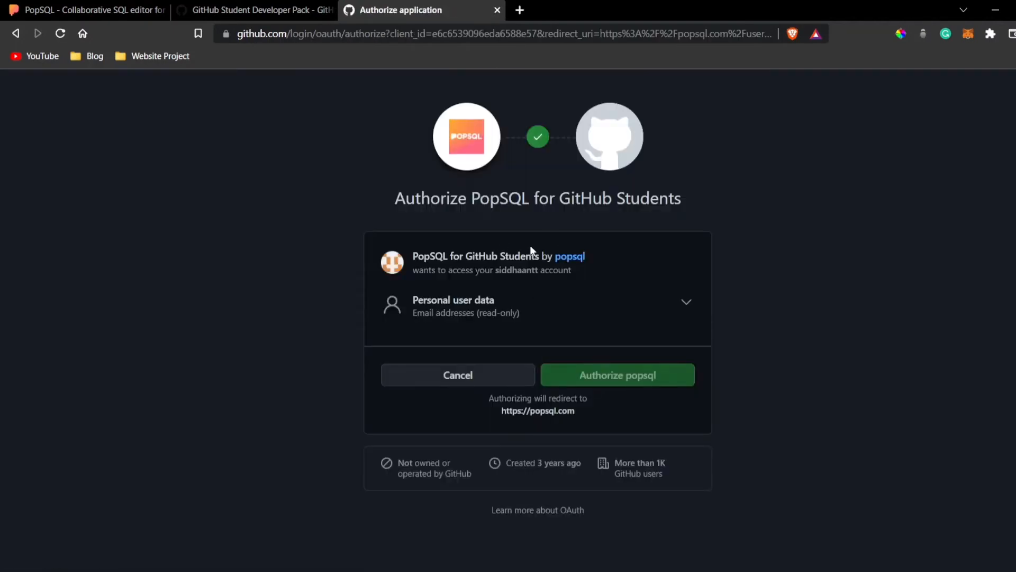
mouse_move(506, 135)
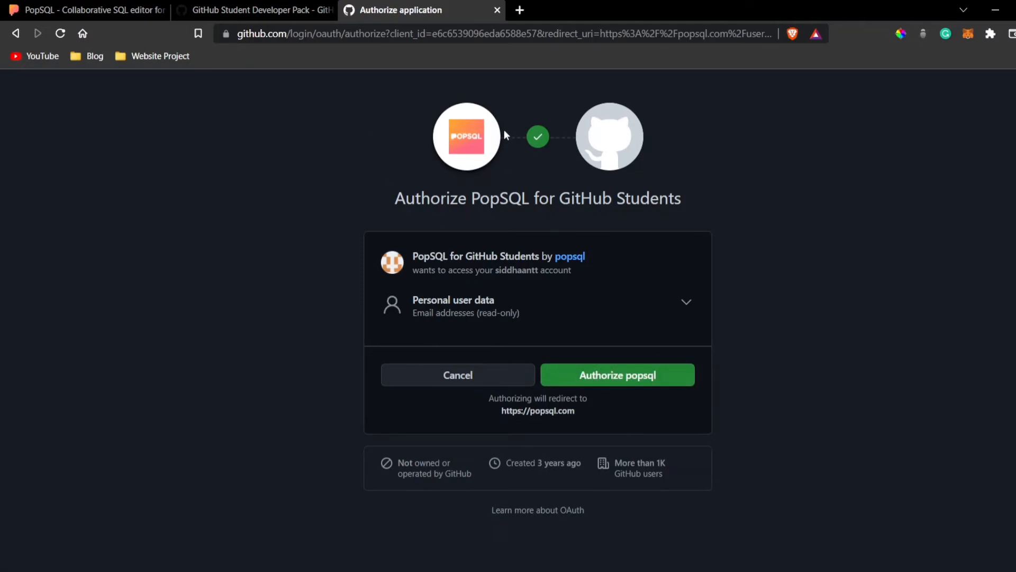
mouse_move(596, 333)
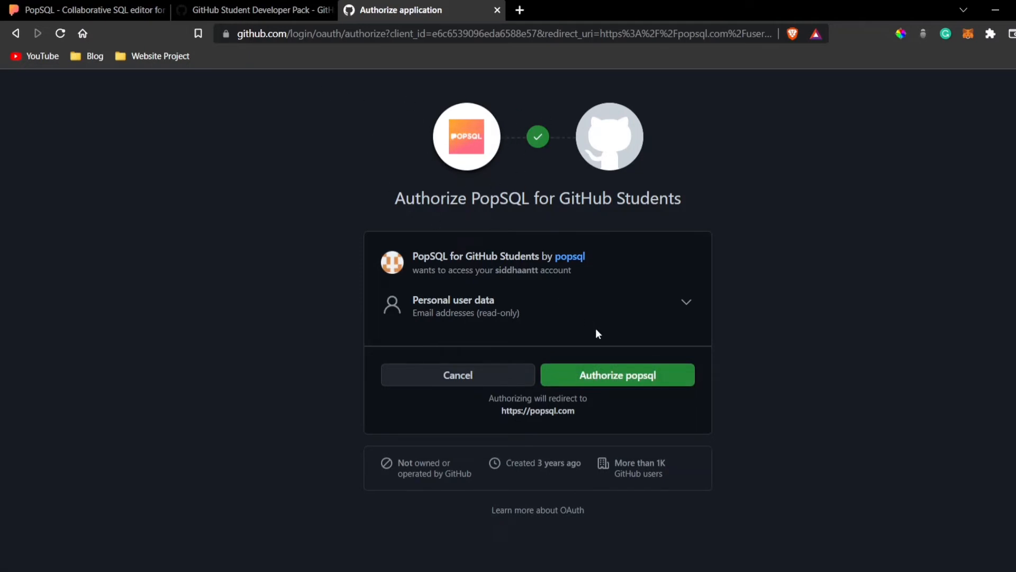
Authorize PopSQL for GitHub Students on the GitHub OAuth page
click(617, 375)
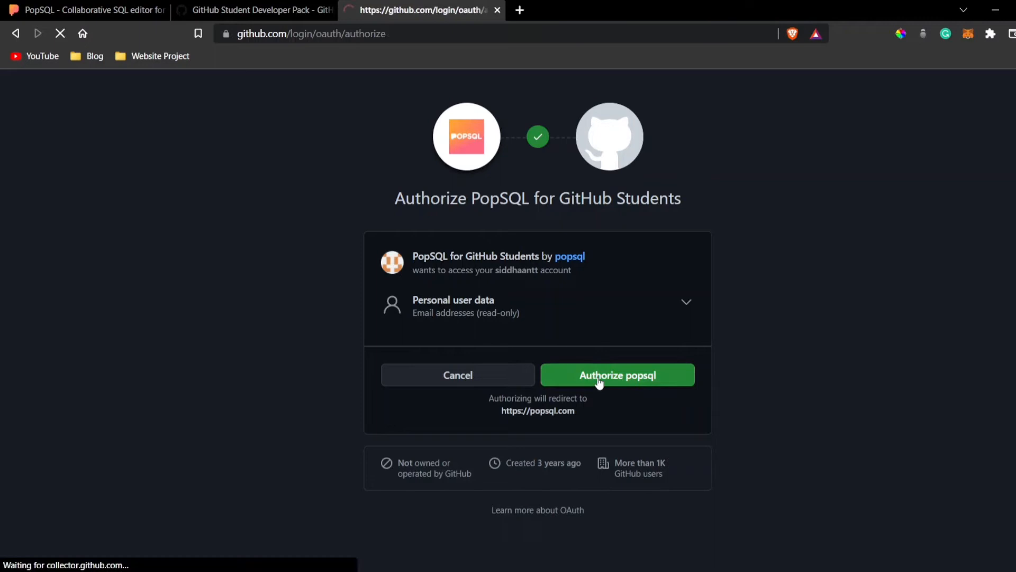
click(616, 375)
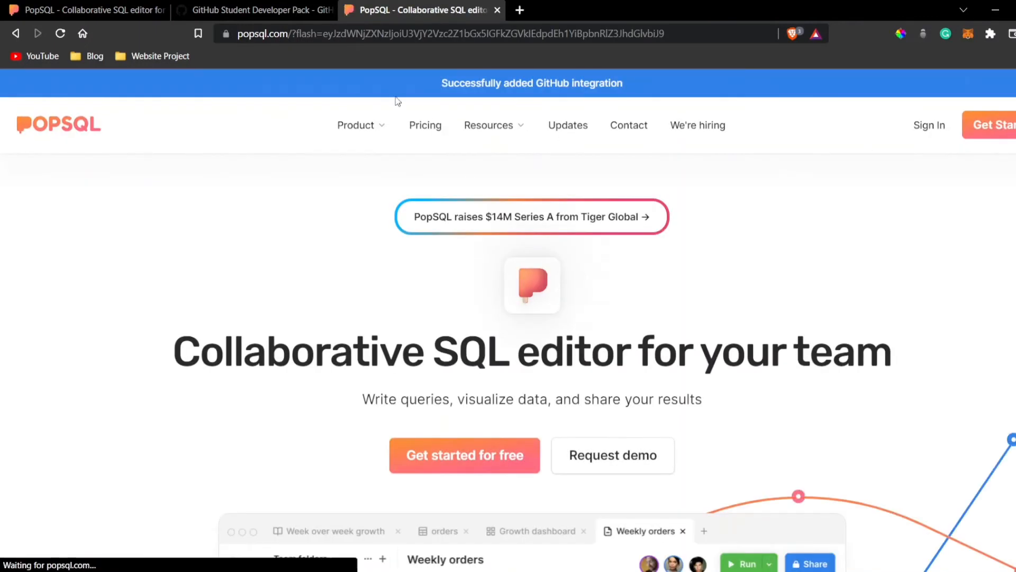
click(464, 454)
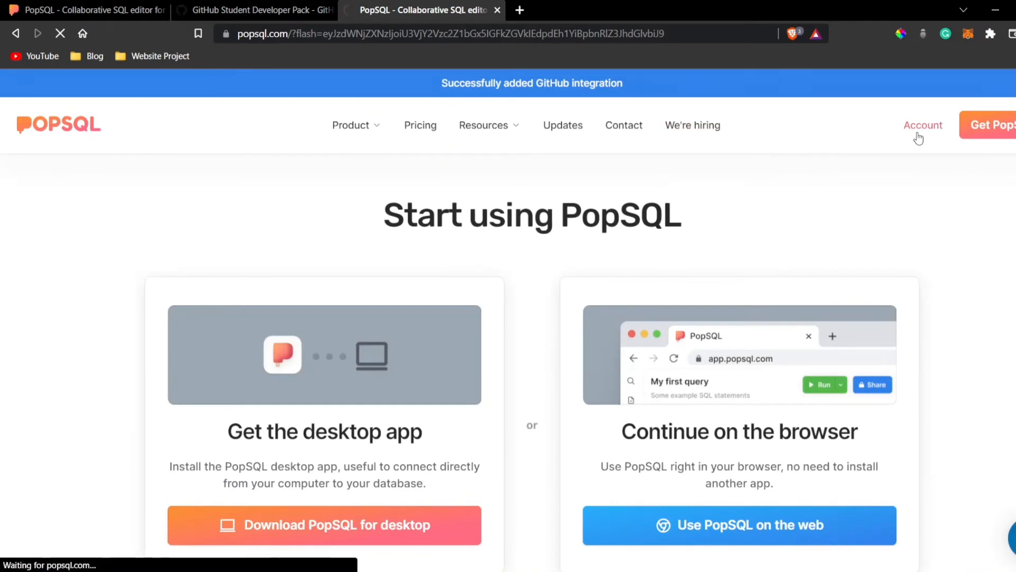
click(923, 125)
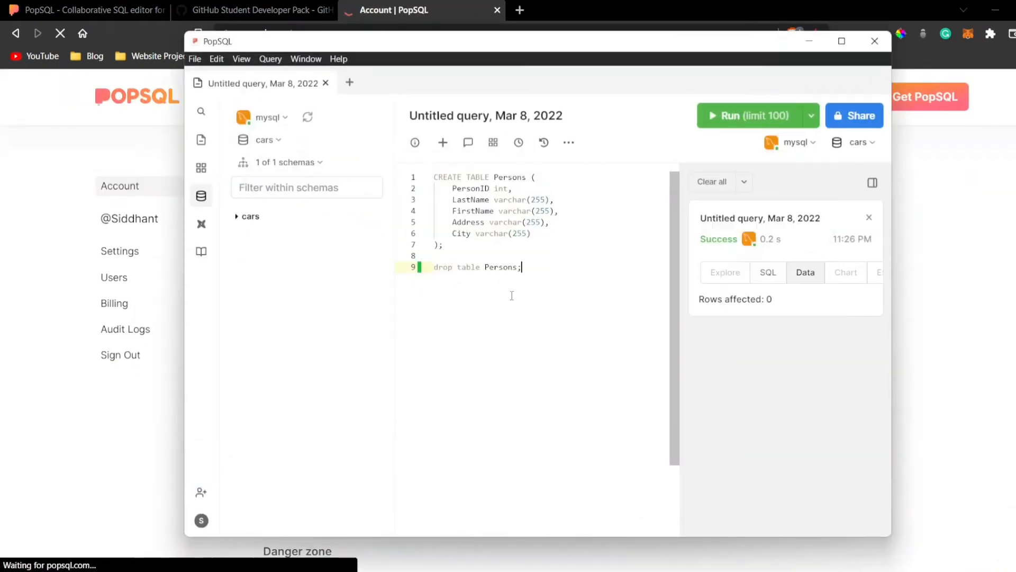
click(195, 58)
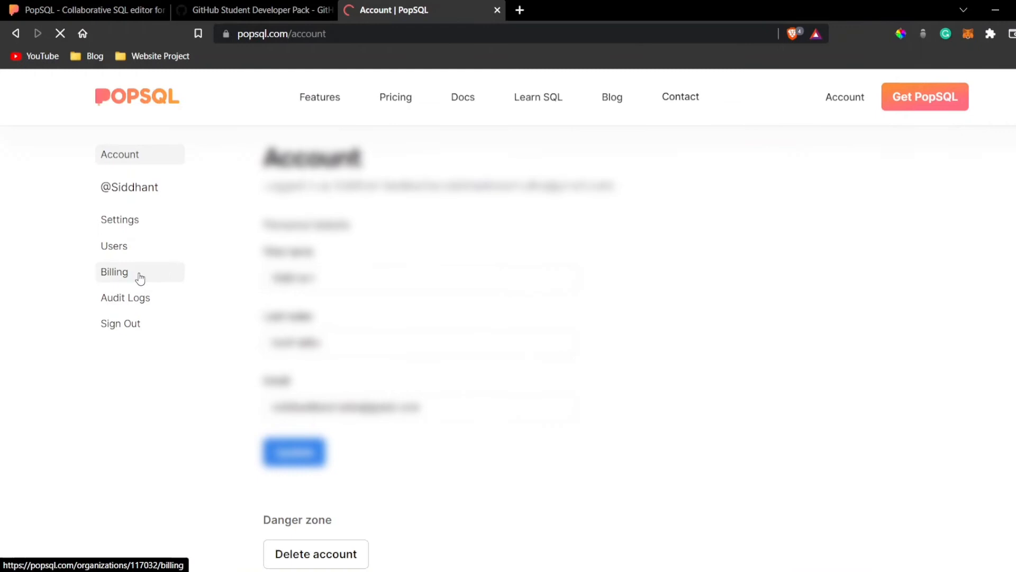
click(115, 272)
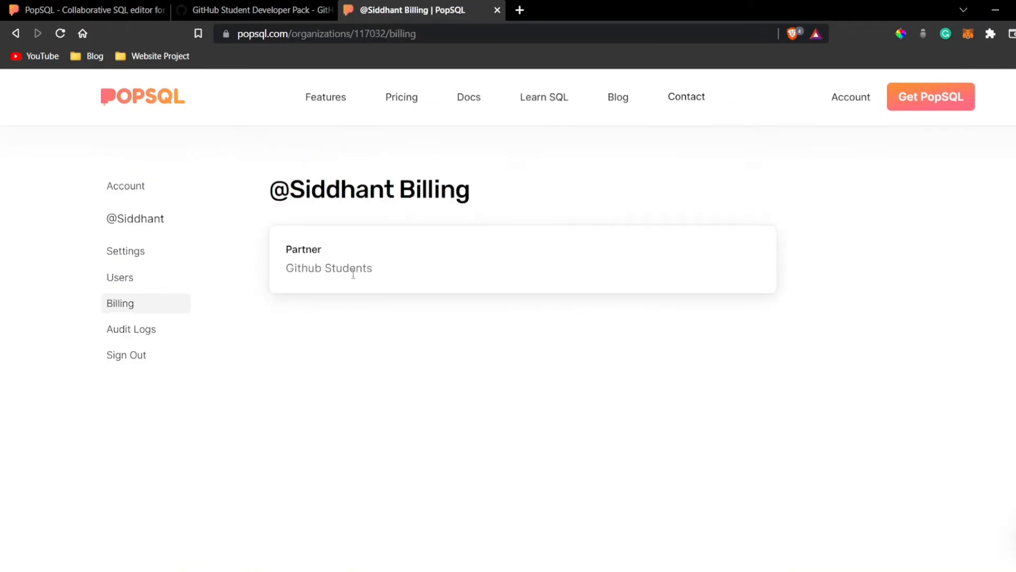
click(126, 186)
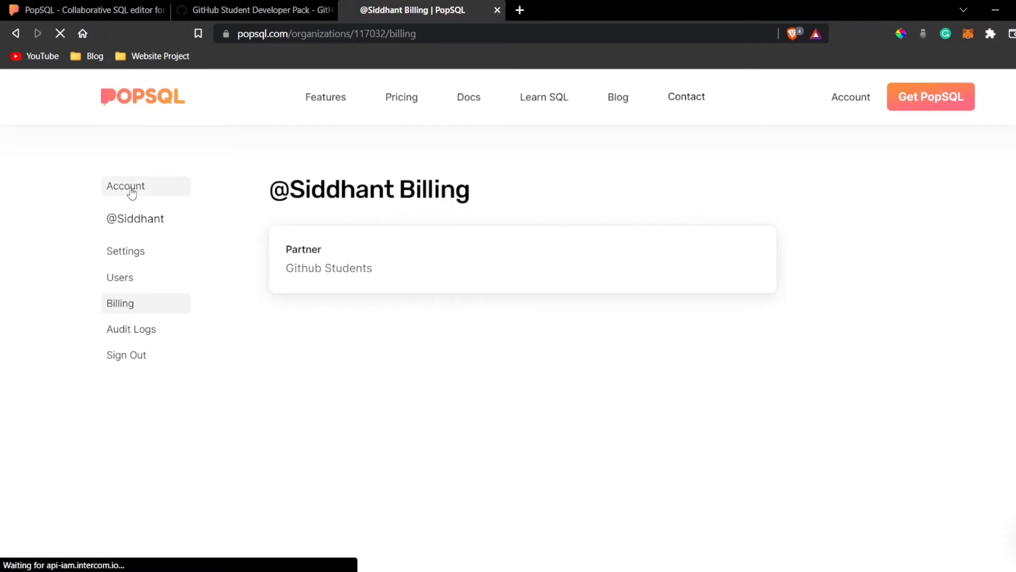
click(125, 186)
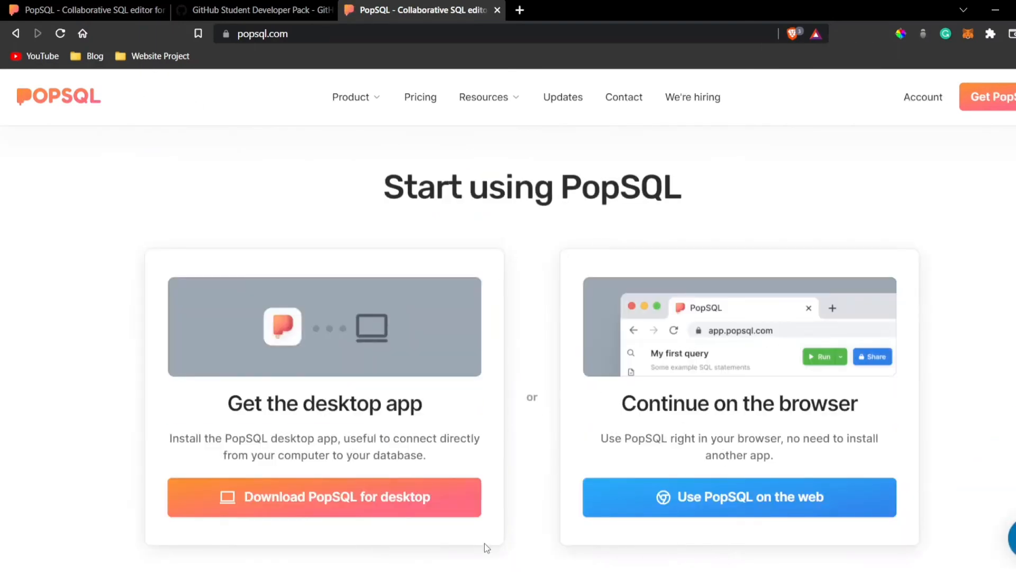
Open the Pricing page from popsql.com's top navigation
key(Super)
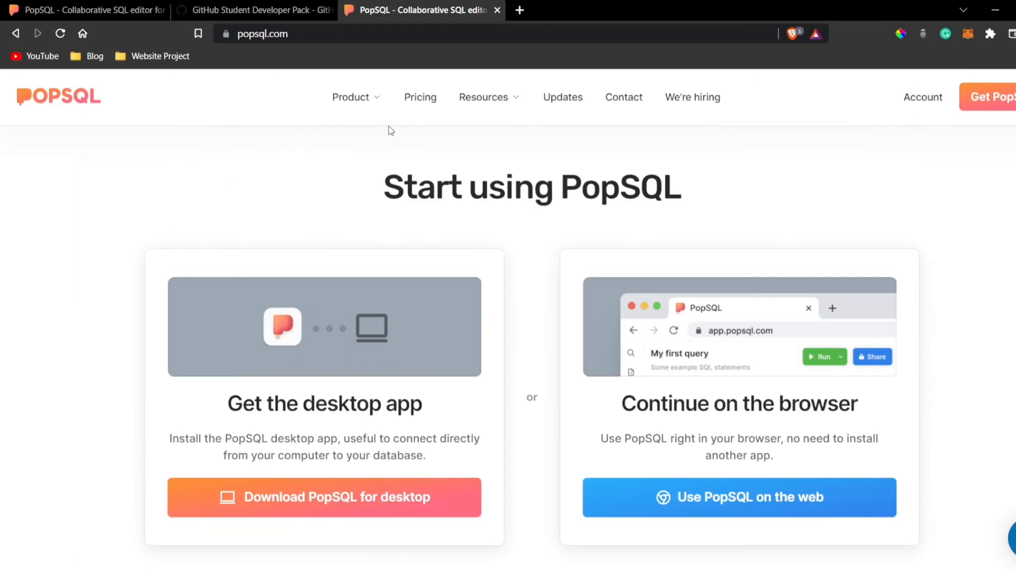
click(419, 97)
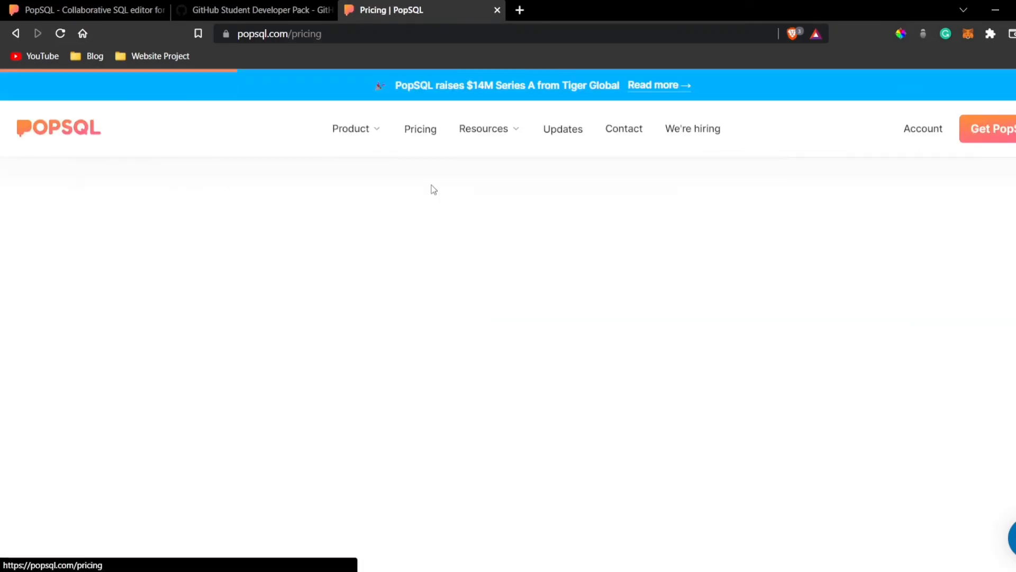
scroll(down, 3)
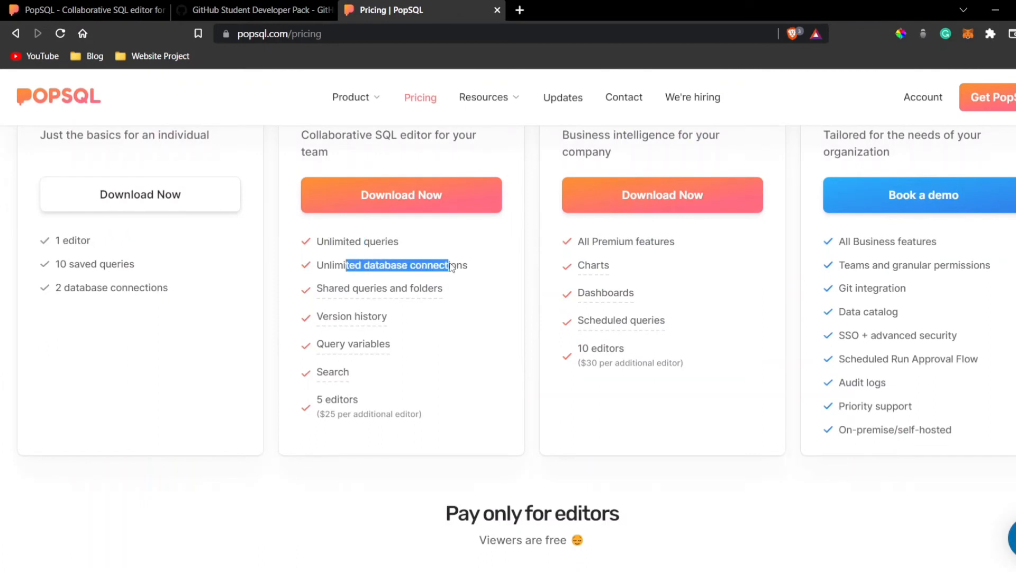
mouse_move(379, 288)
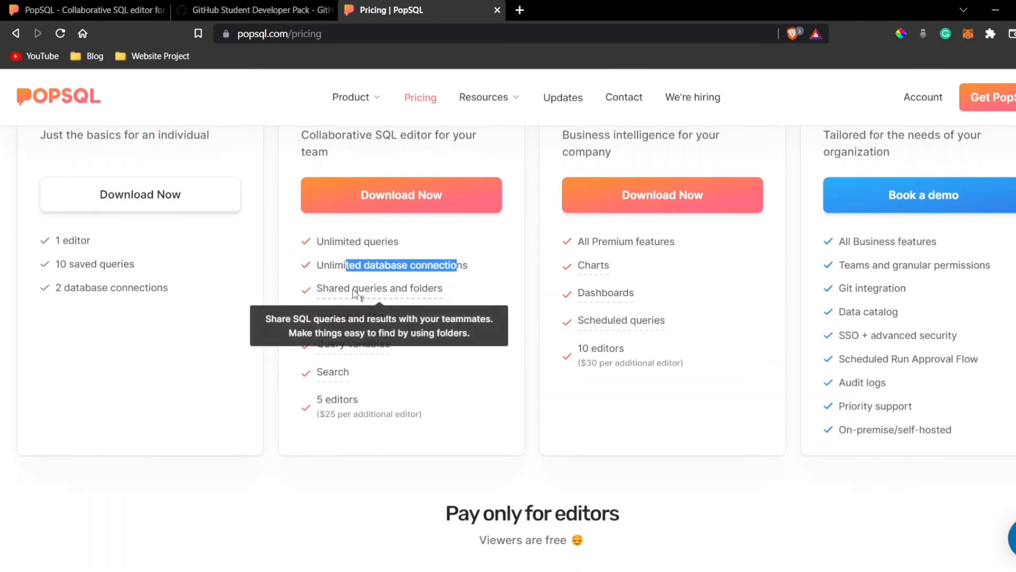
mouse_move(441, 301)
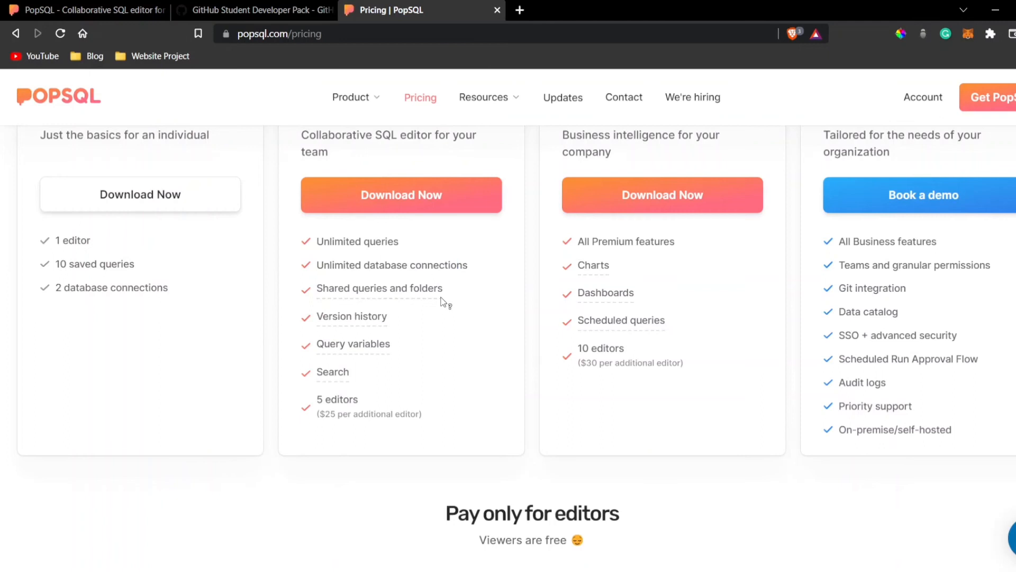
mouse_move(354, 343)
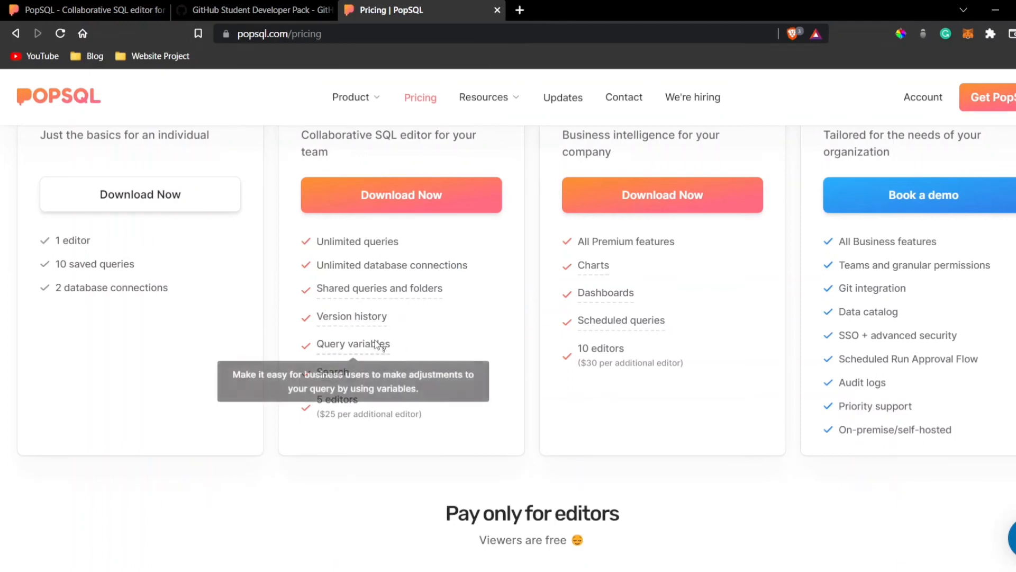
mouse_move(431, 397)
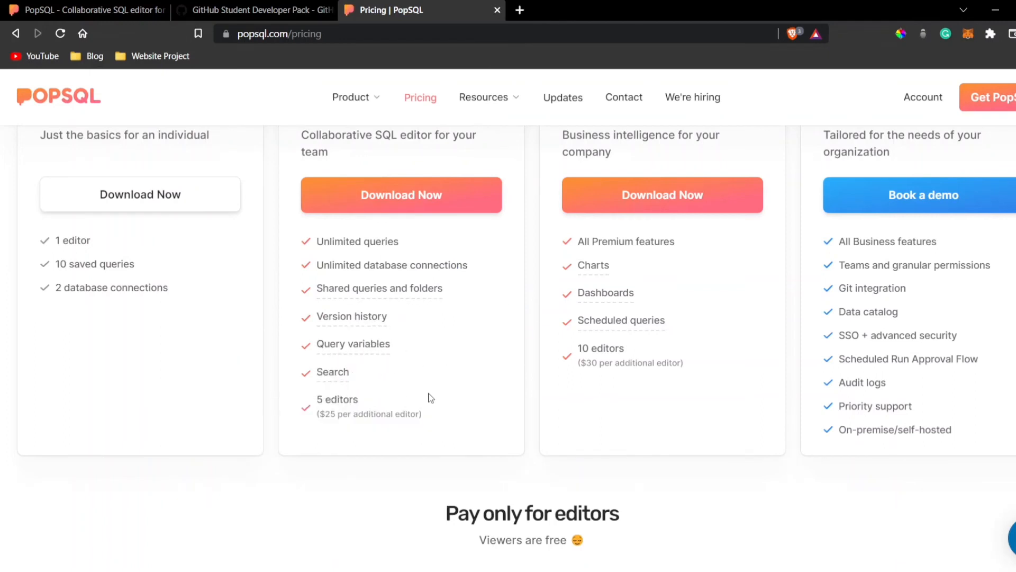
mouse_move(357, 412)
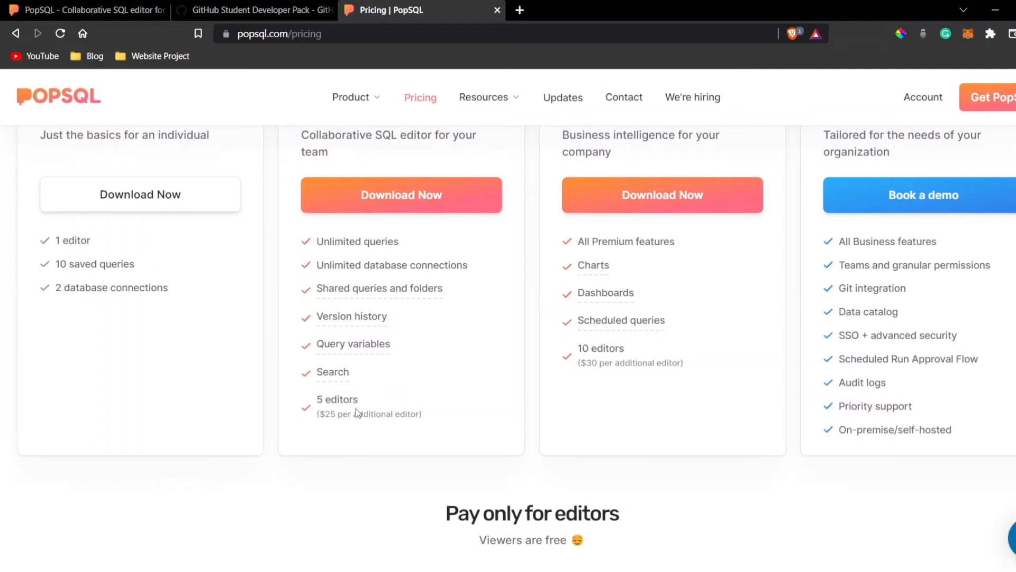
scroll(up, 3)
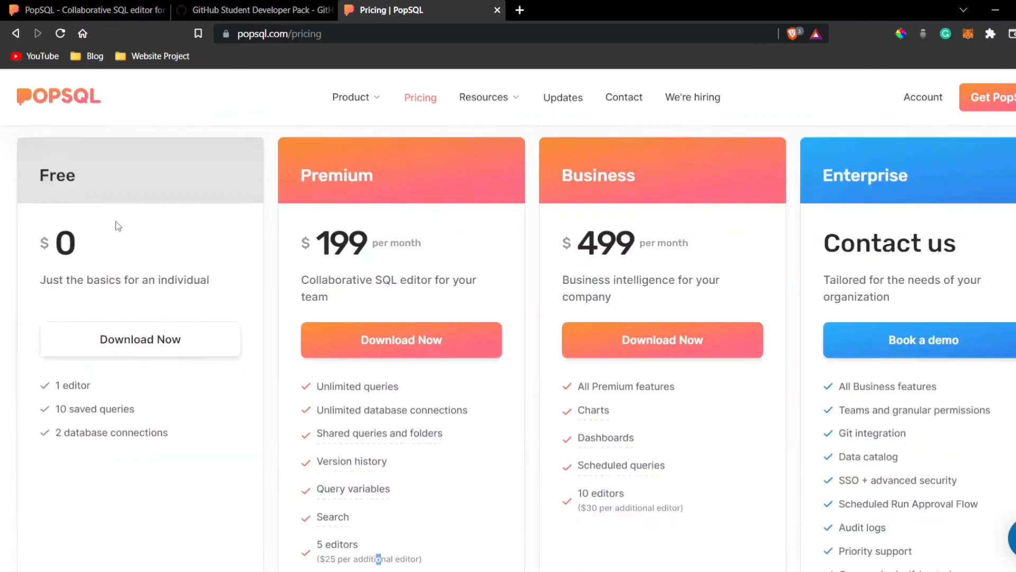
scroll(down, 3)
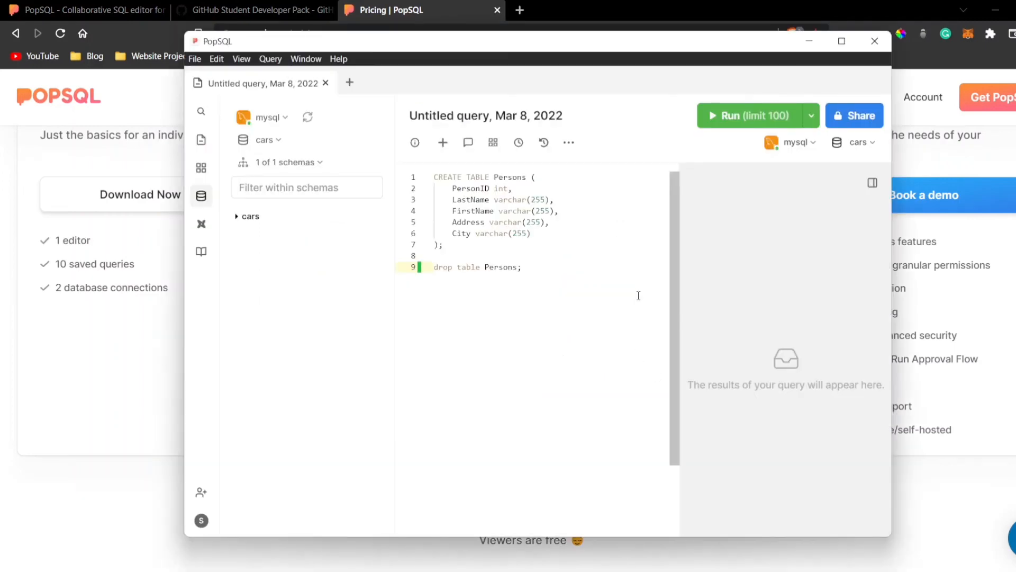
mouse_move(128, 319)
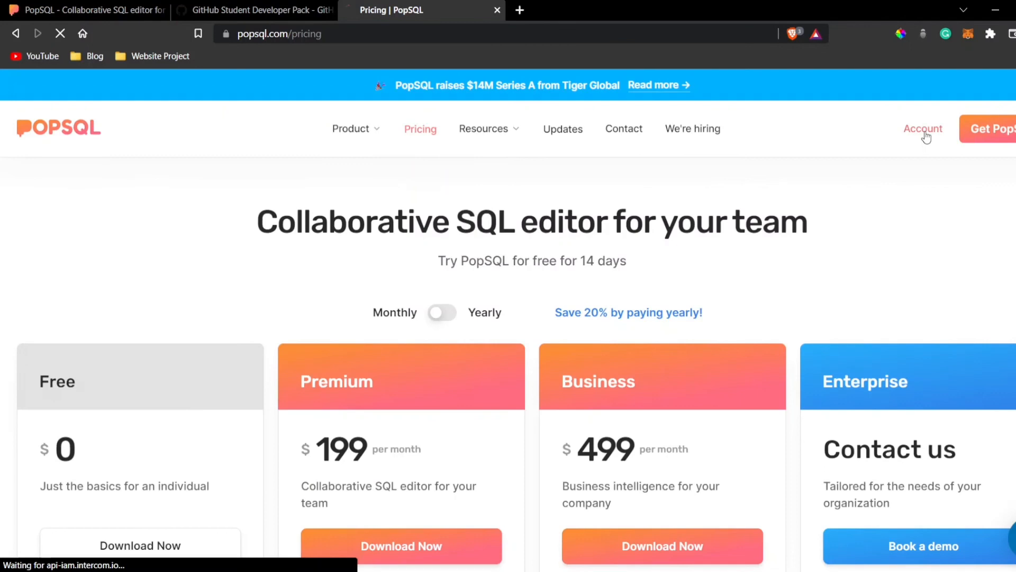
Check the account's Billing shows Partner: Github Students and view Users, then switch to the pack offers tab
click(922, 128)
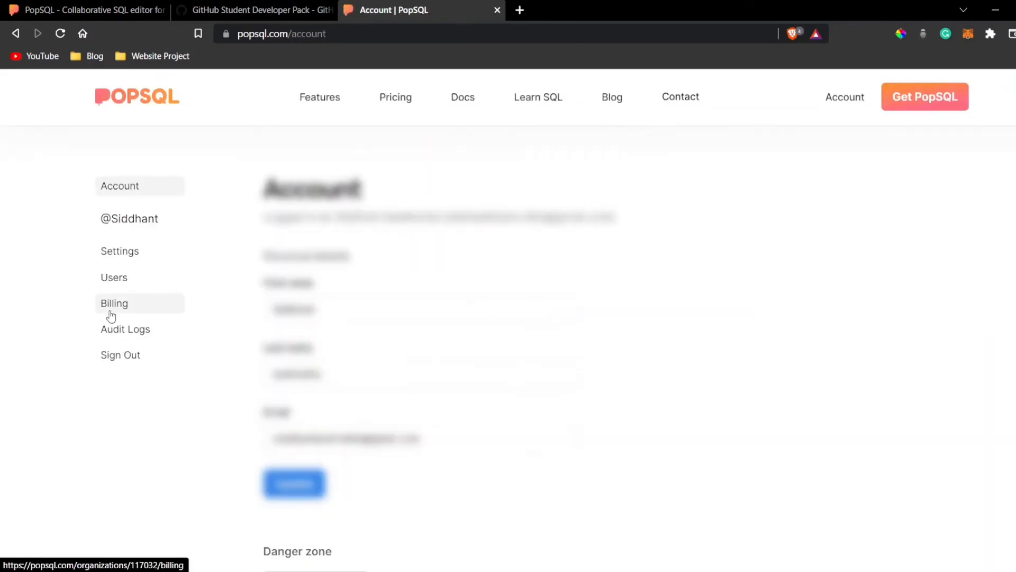
click(115, 303)
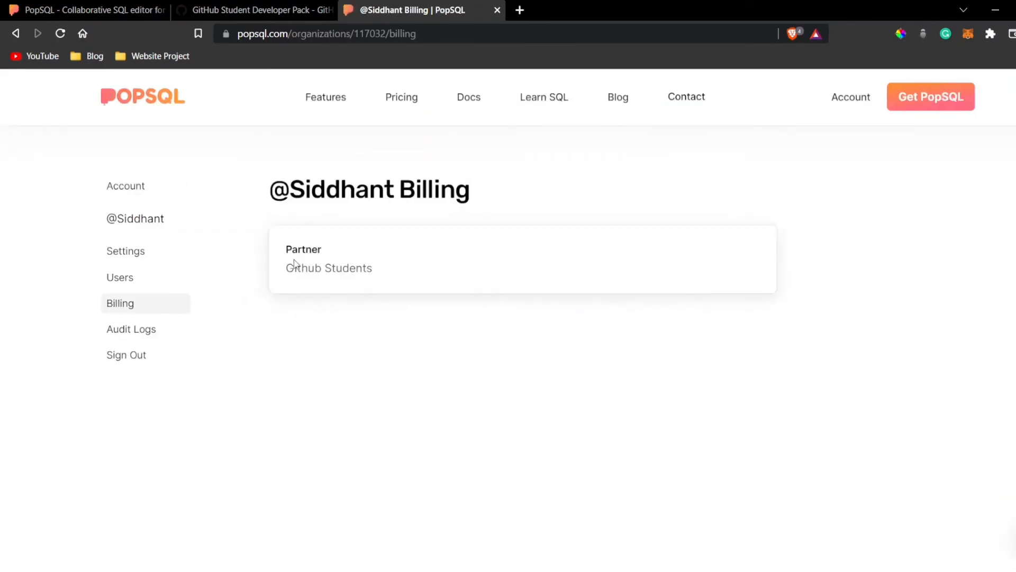
mouse_move(129, 282)
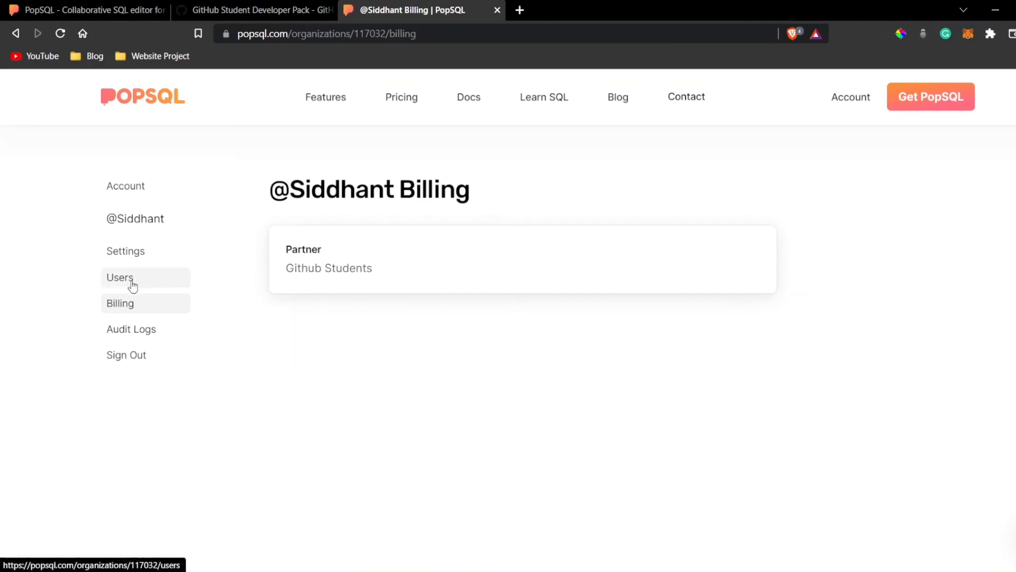
click(120, 277)
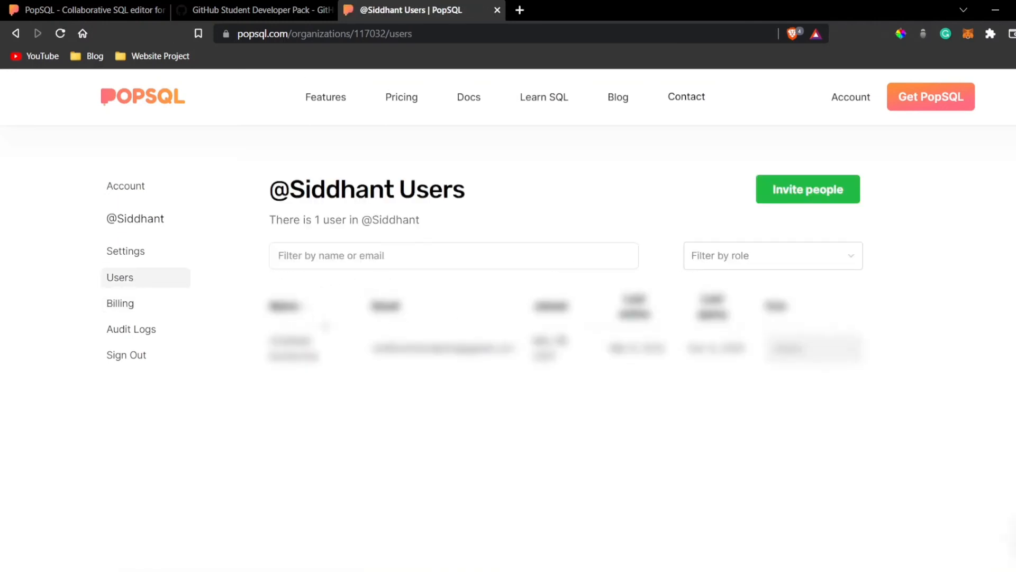
mouse_move(300, 286)
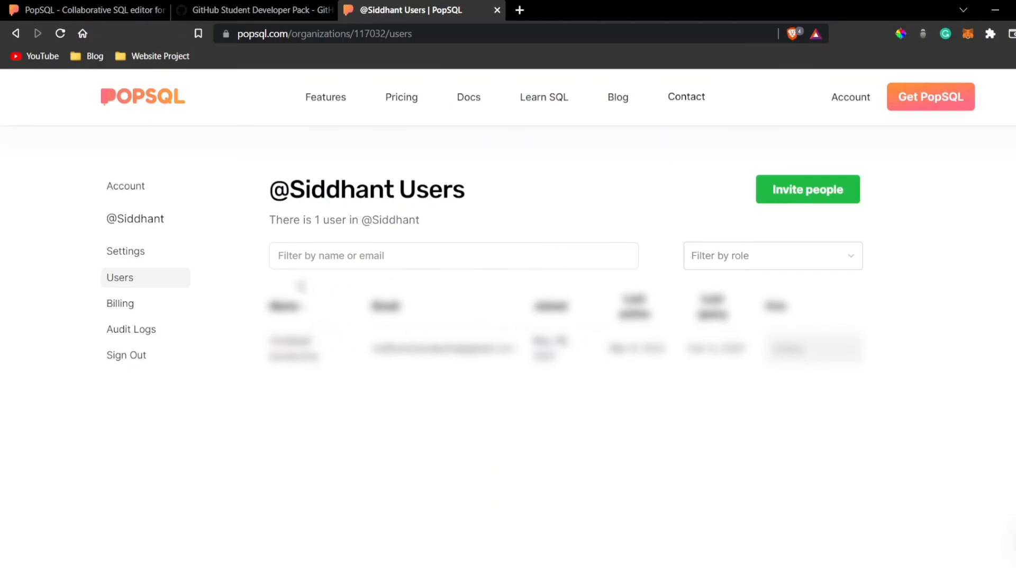
click(120, 304)
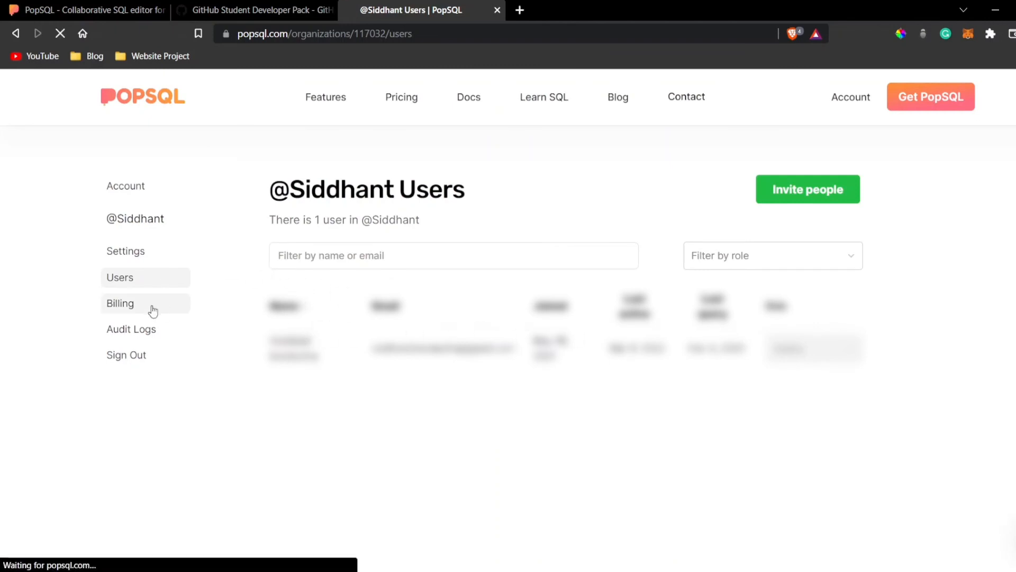
click(119, 303)
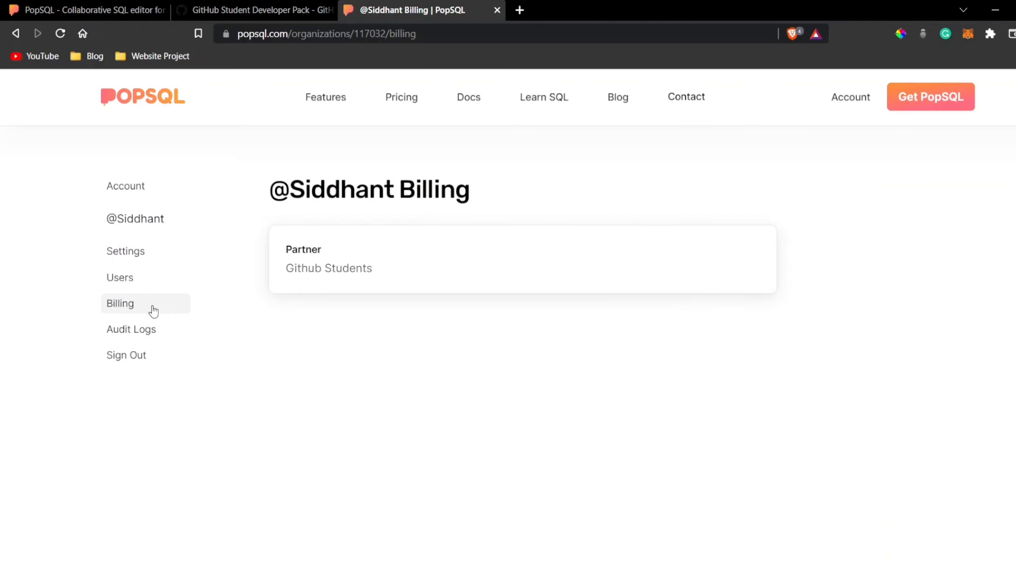
click(253, 10)
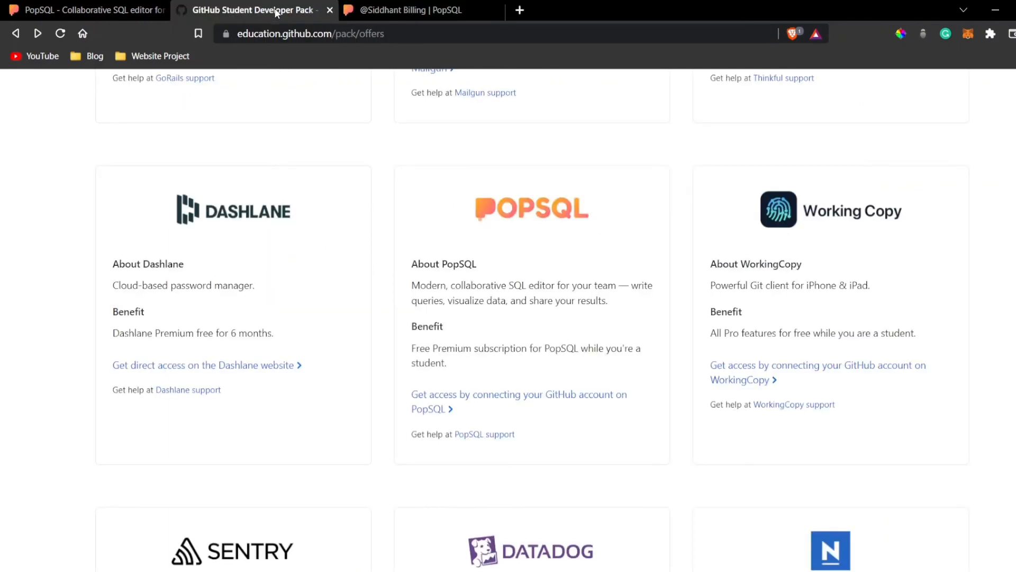
Return to the PopSQL tab, go home, and open the Start using PopSQL page
click(421, 9)
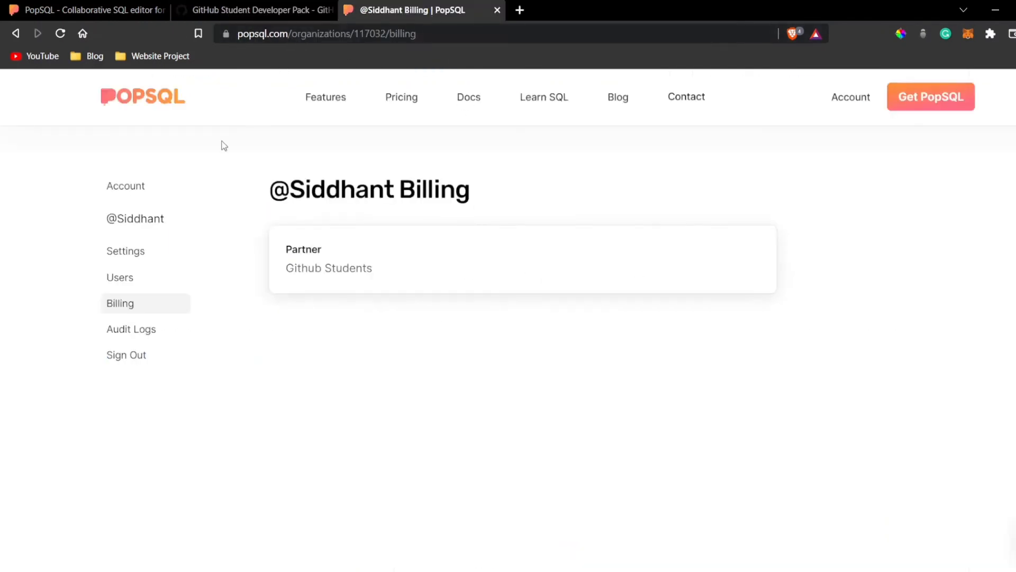
click(126, 186)
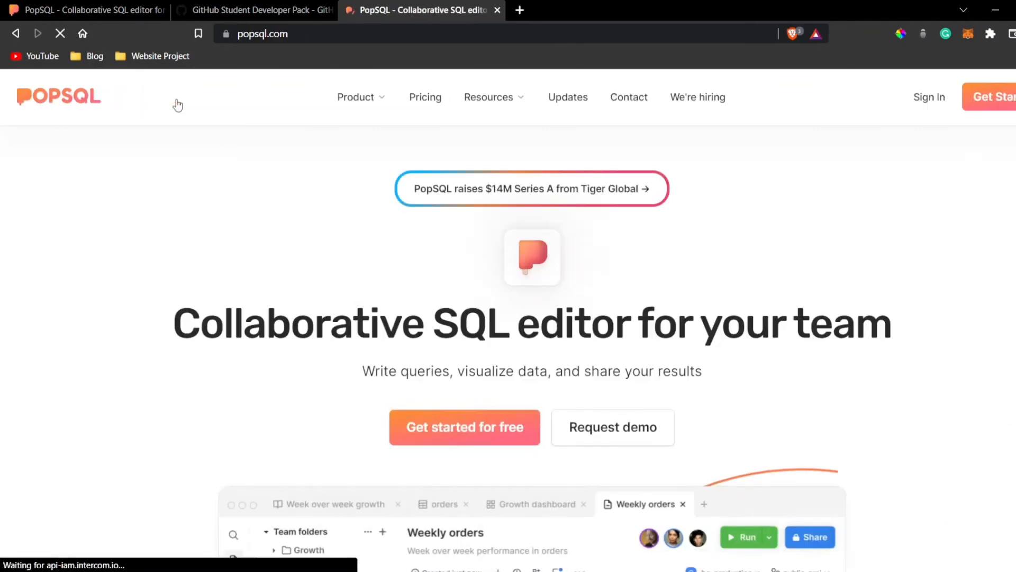
click(464, 427)
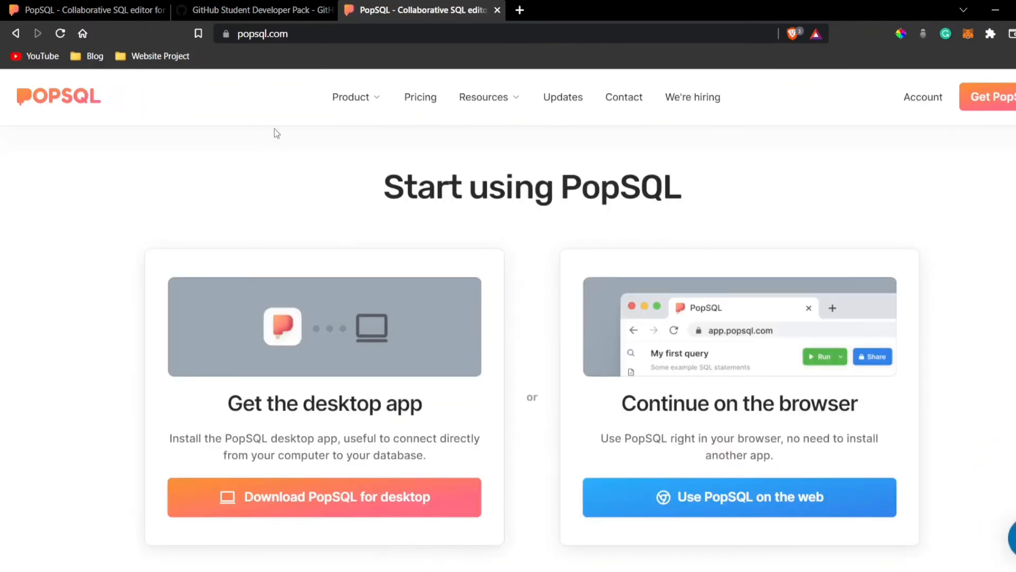